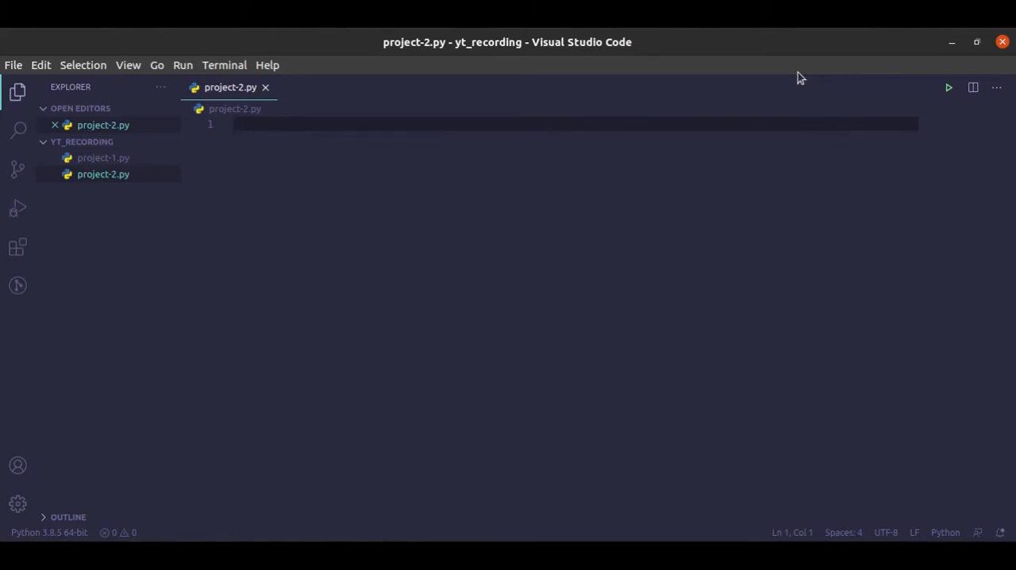
# Step: Define first_shipment = 10.95 on line 1 and change = 2.95 on line 2
pyautogui.write('bas')
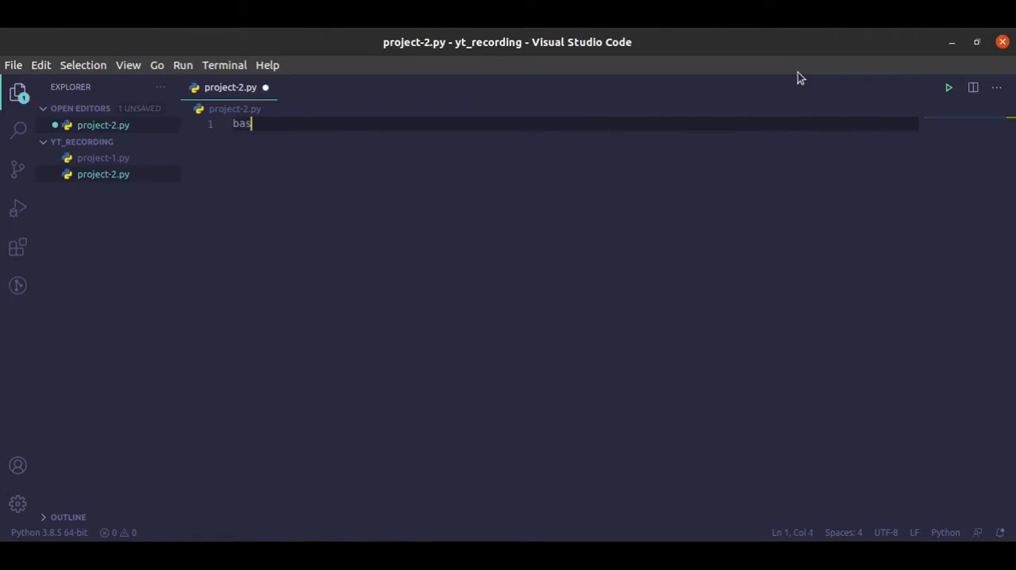
pyautogui.write('e')
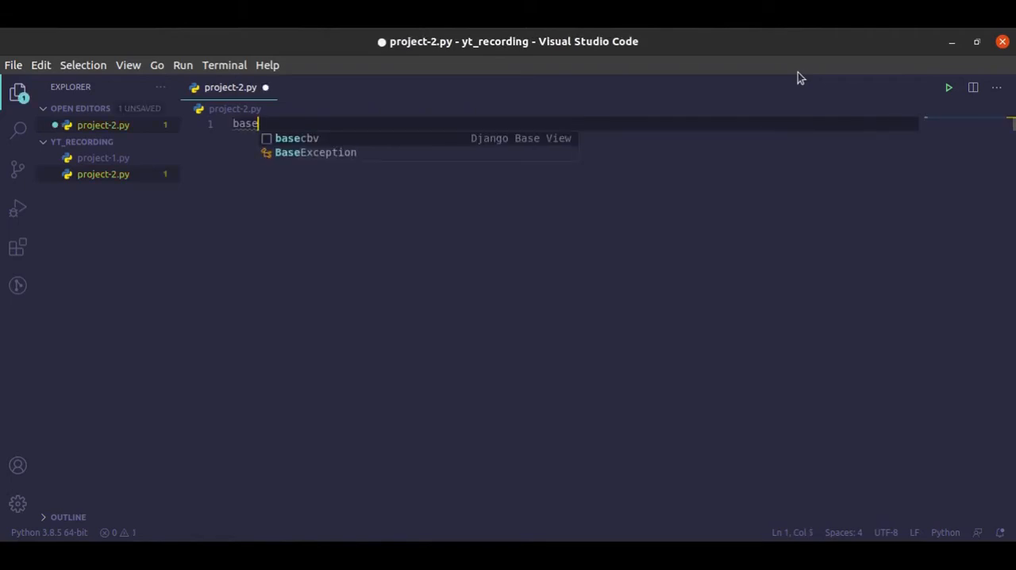
pyautogui.write('first_s')
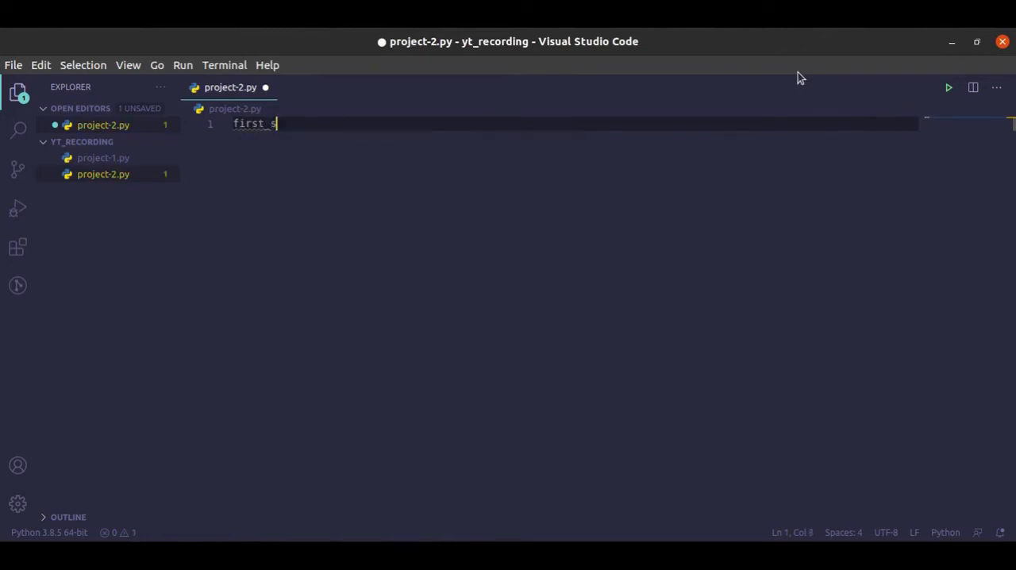
pyautogui.write('hipment=')
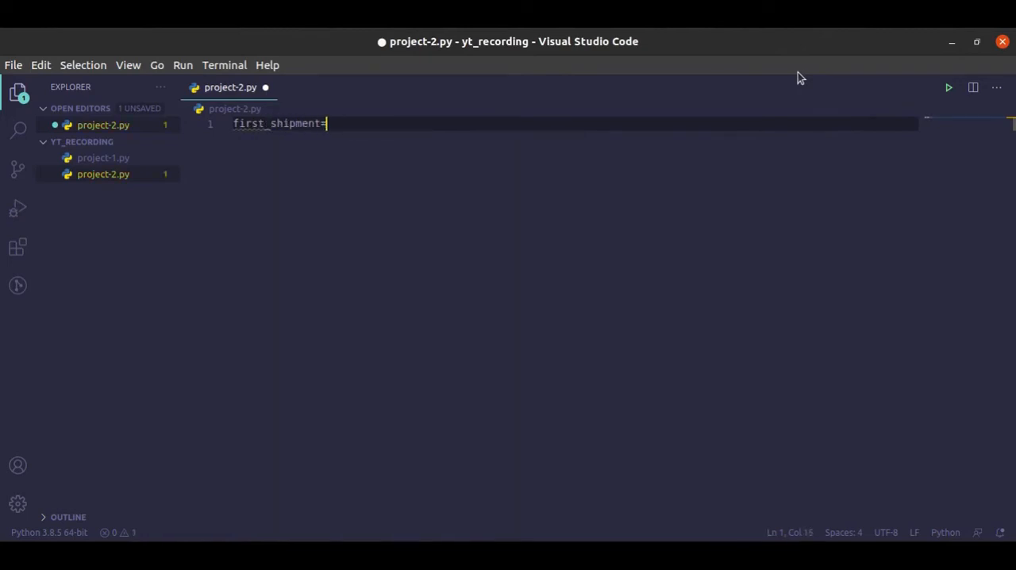
pyautogui.write('10.95')
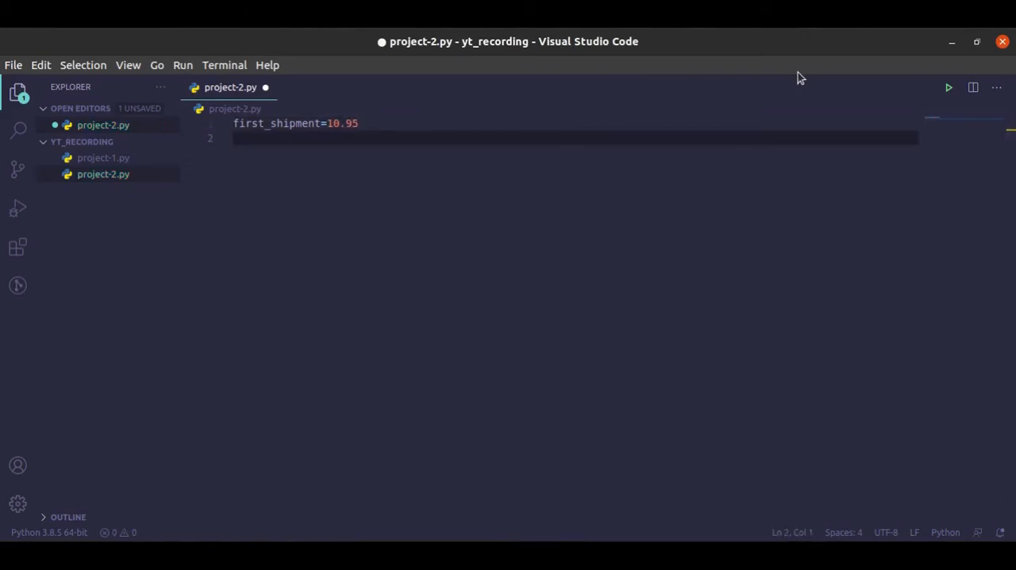
pyautogui.write('change')
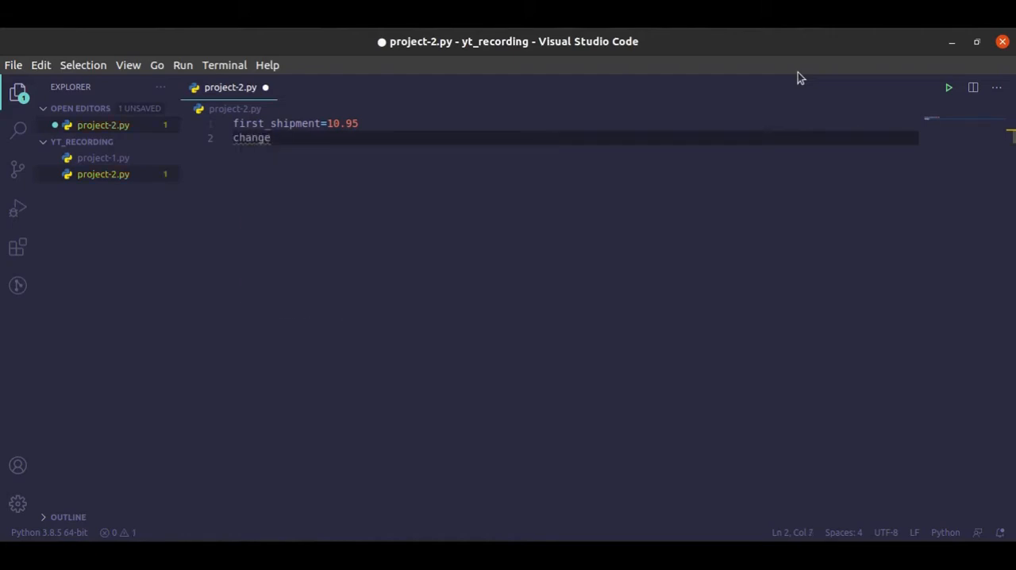
pyautogui.write('=')
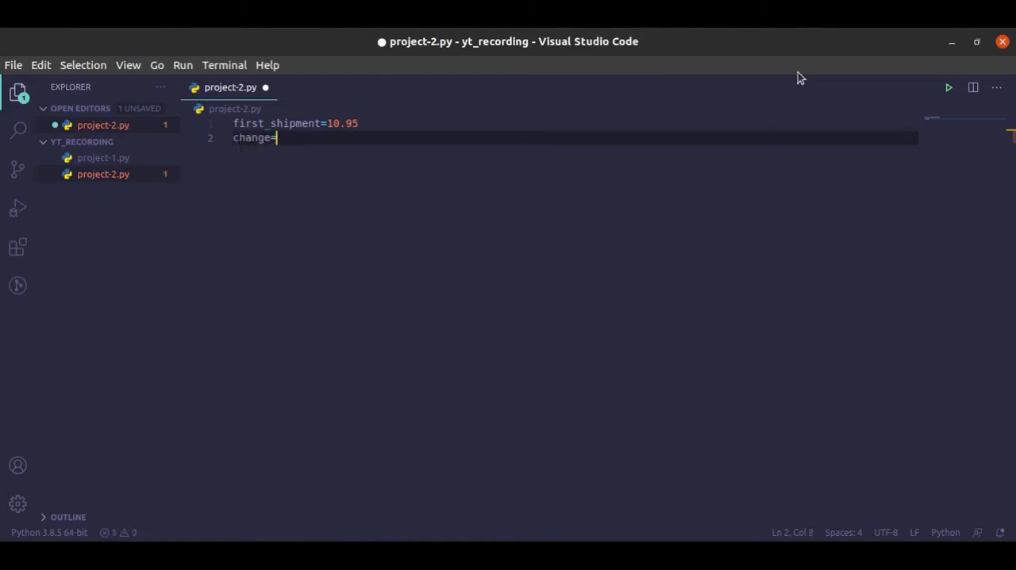
pyautogui.write('2.95')
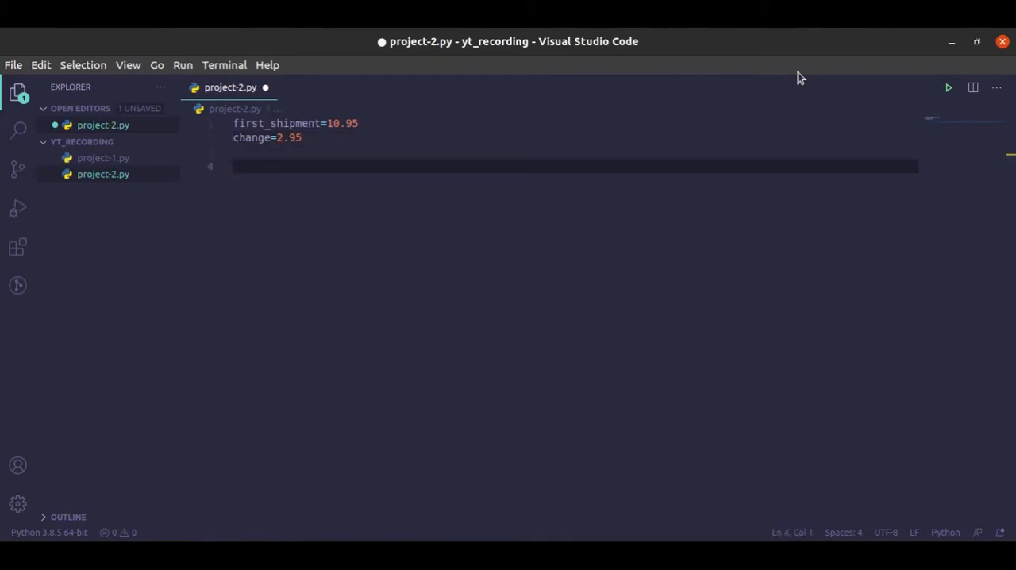
# Step: Declare def calc_shipment(user_input): on line 4 of project-2.py
pyautogui.write('def cal')
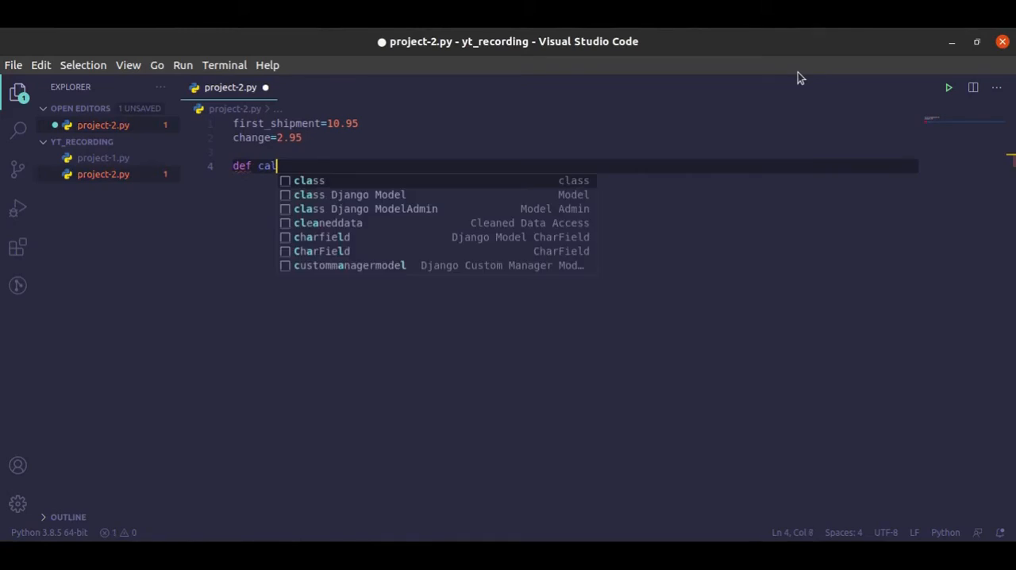
pyautogui.write('_ship')
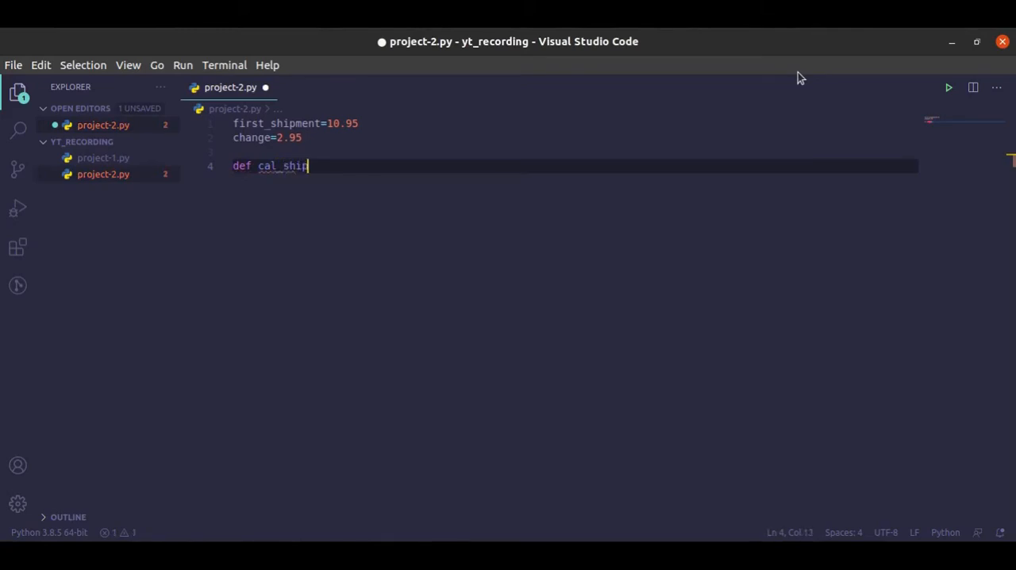
pyautogui.write('ment')
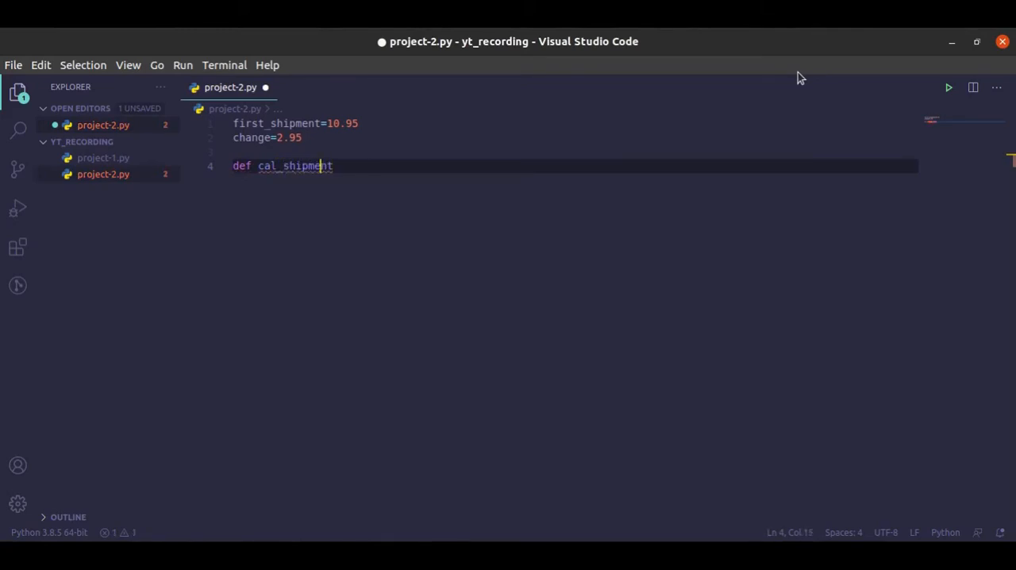
pyautogui.write('c')
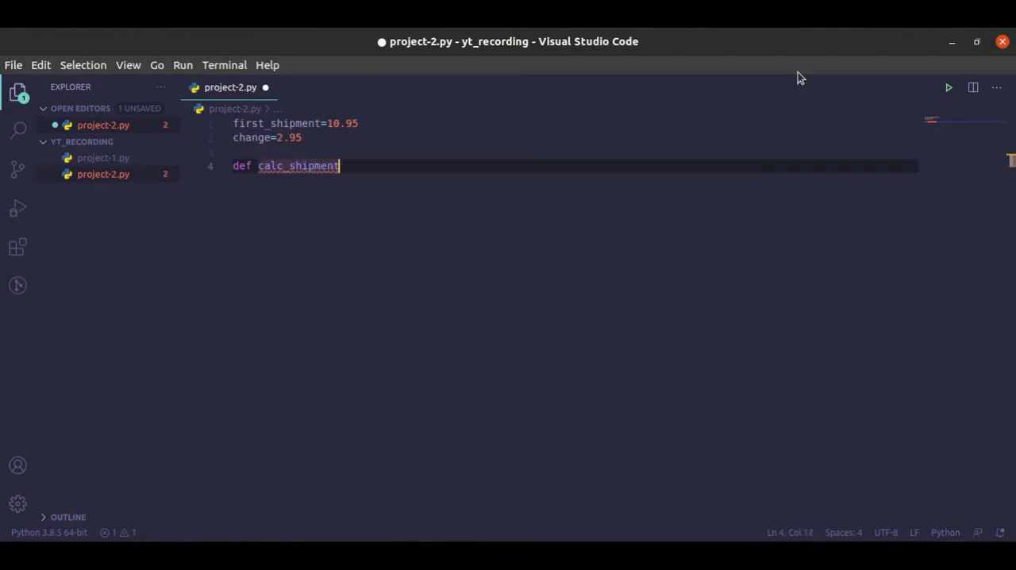
pyautogui.write('(user')
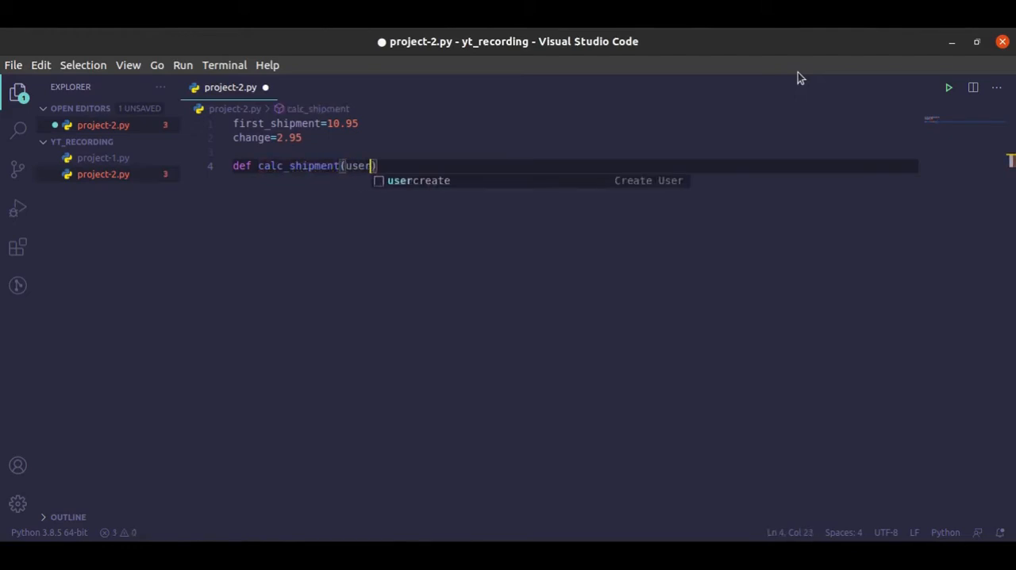
pyautogui.write('_inp')
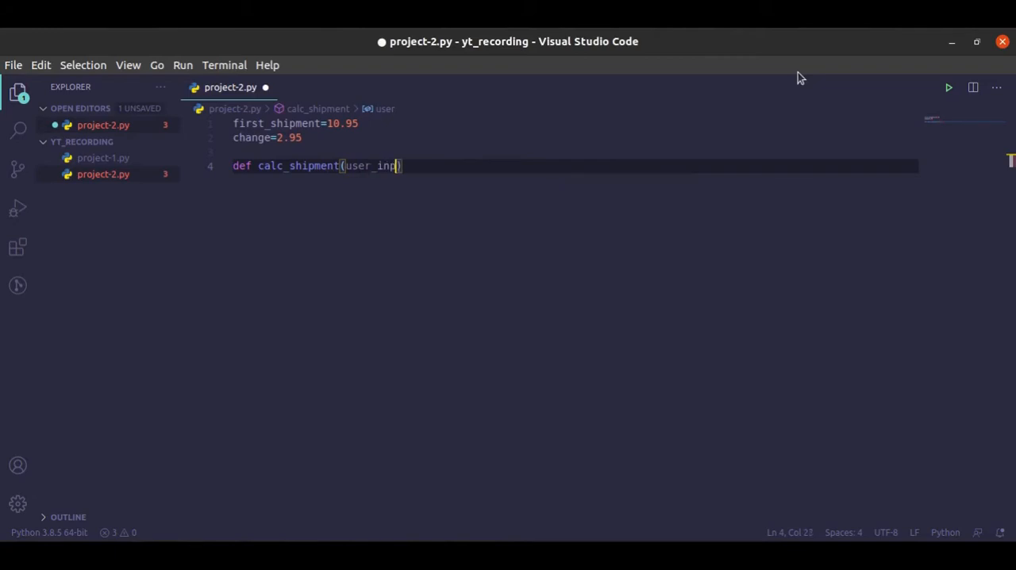
pyautogui.write('ut')
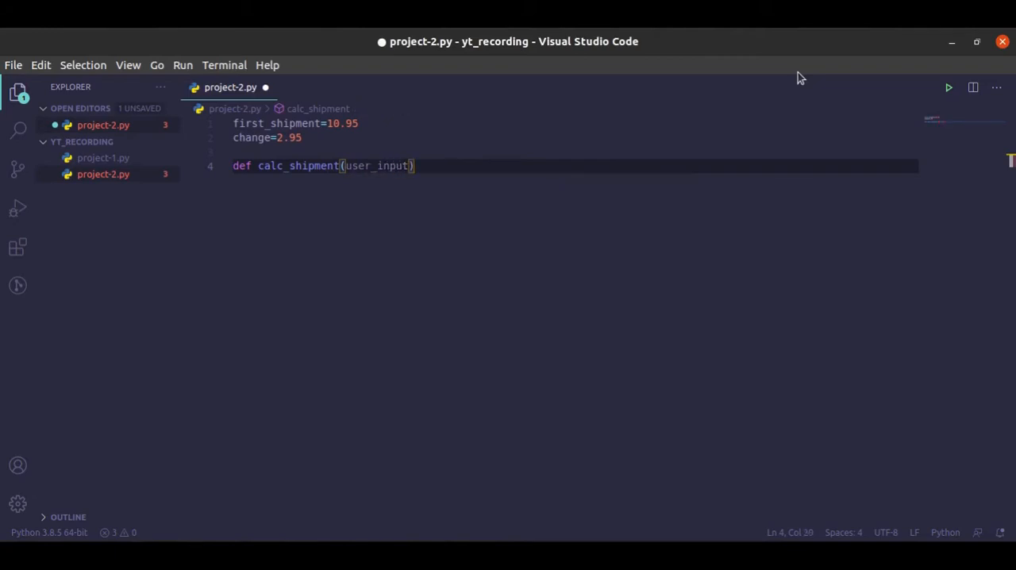
pyautogui.write(':')
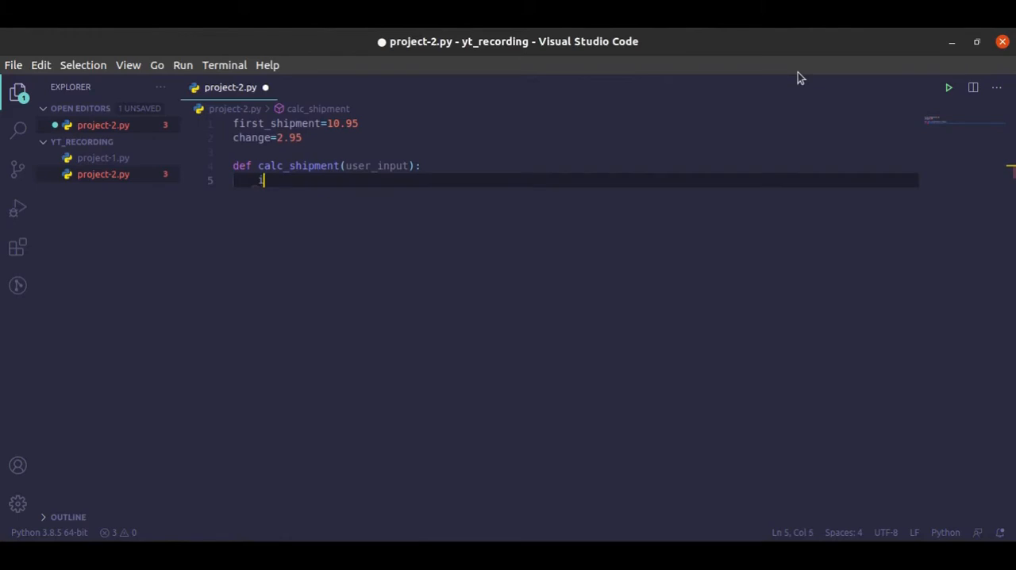
# Step: Write if user_input==1: return first_shipment, followed by an else: clause
pyautogui.write('if')
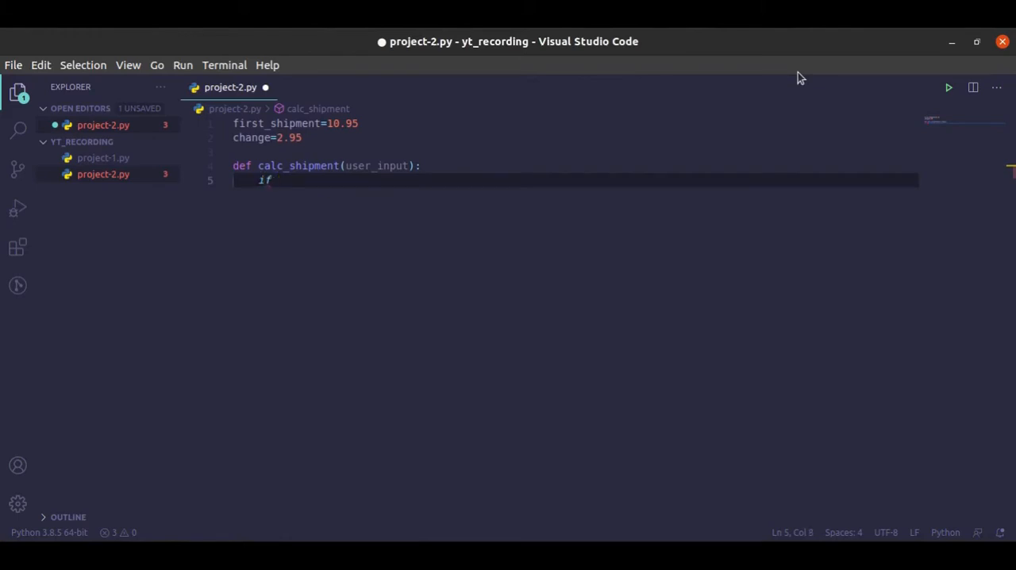
pyautogui.write('user_input')
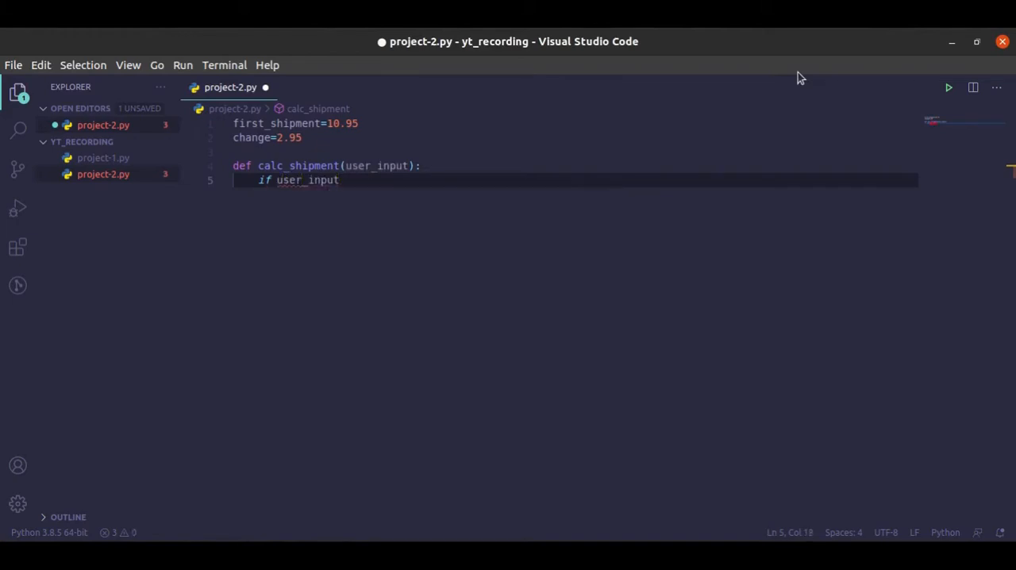
pyautogui.write('==1:')
pyautogui.write('return')
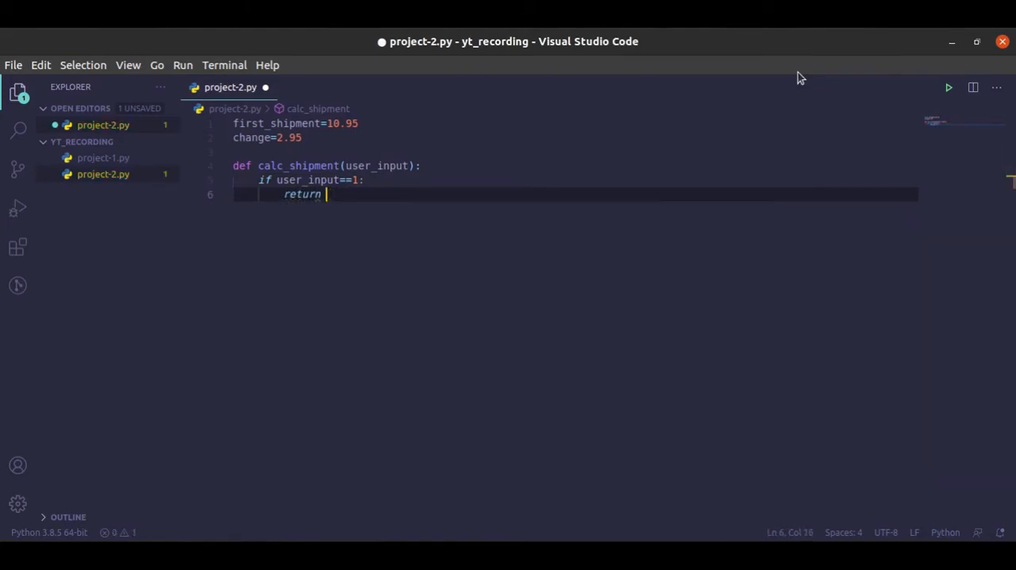
pyautogui.write('firt')
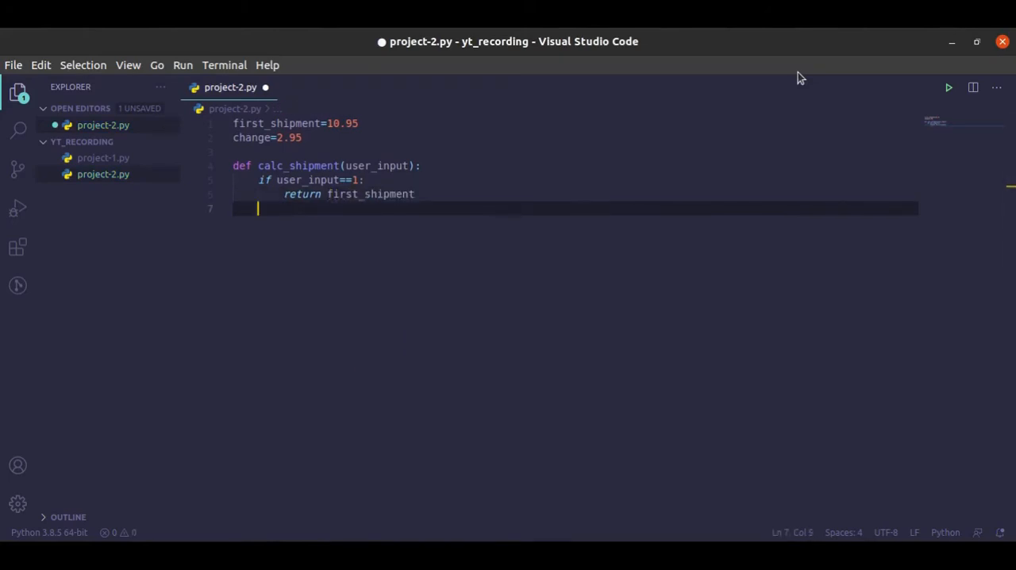
pyautogui.write('else:')
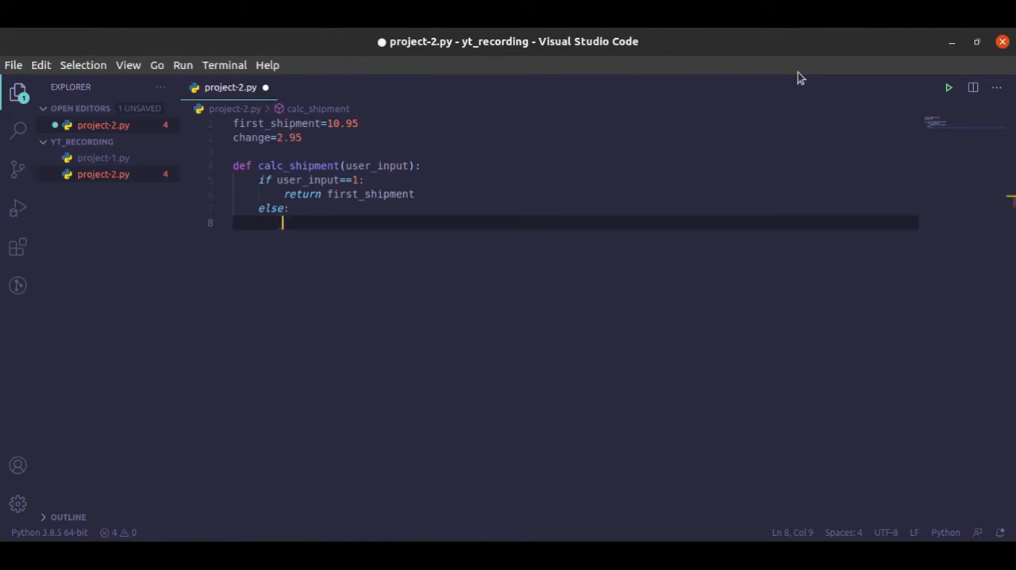
# Step: Make the else branch return first_shipment+(user_input-1)*change
pyautogui.write('return')
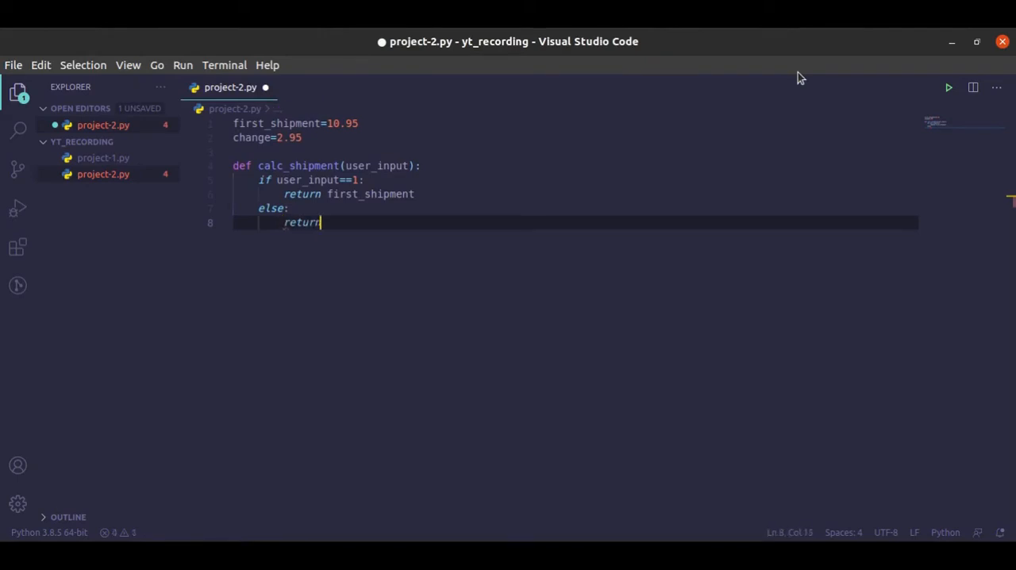
pyautogui.write('b')
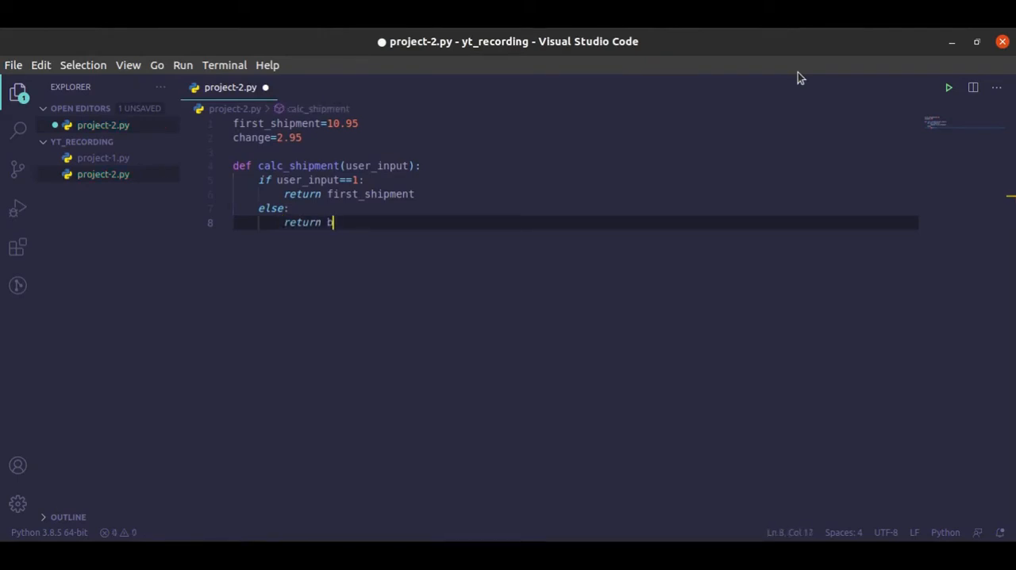
pyautogui.press('backspace')
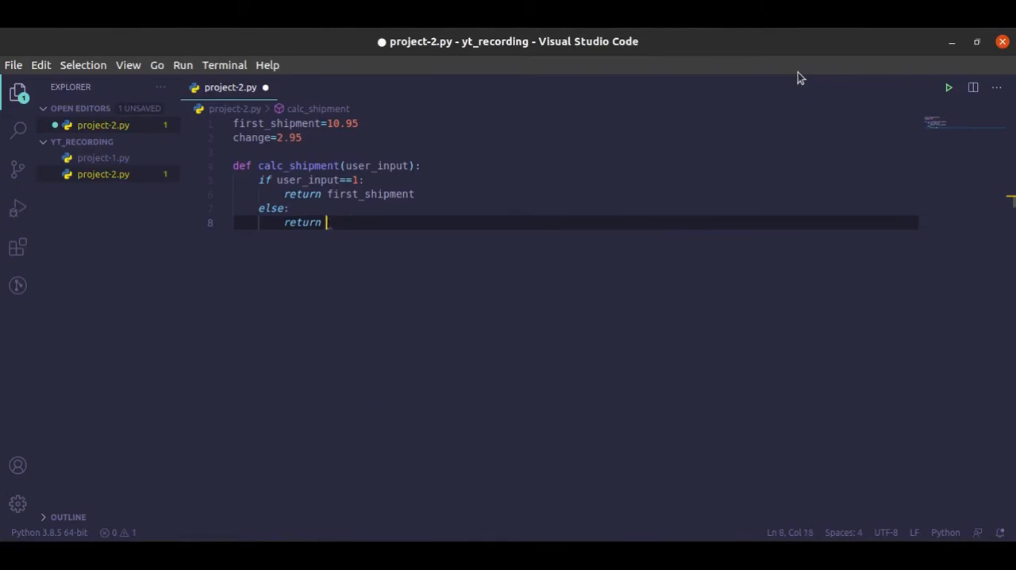
pyautogui.write('first_shipment')
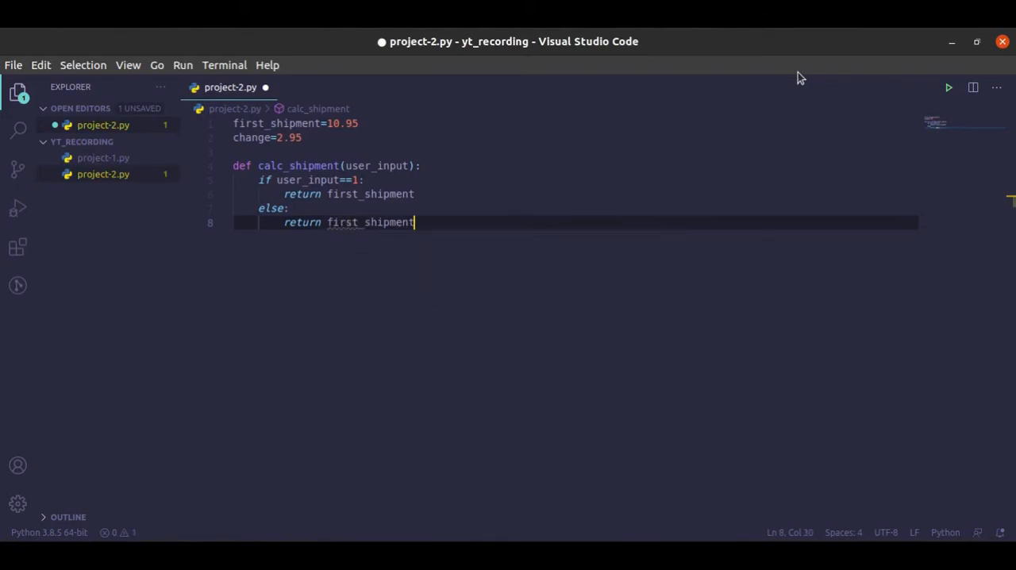
pyautogui.write('+(')
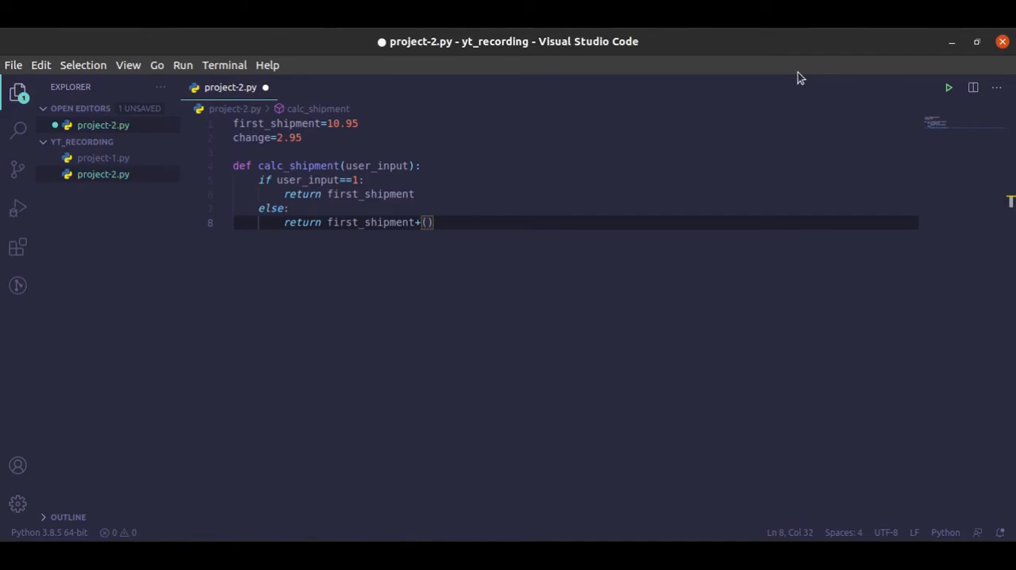
pyautogui.write('user_input')
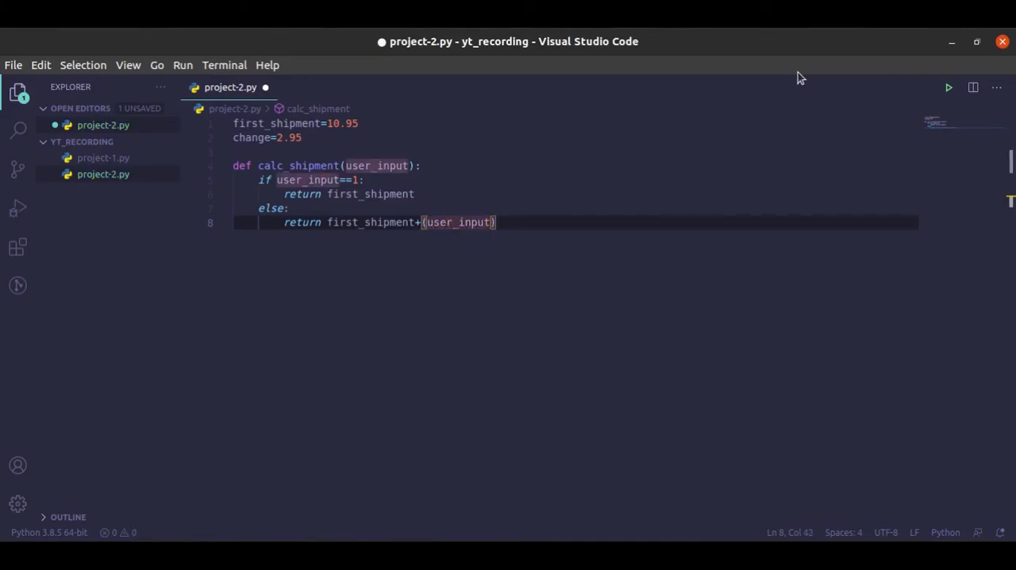
pyautogui.write('-1')
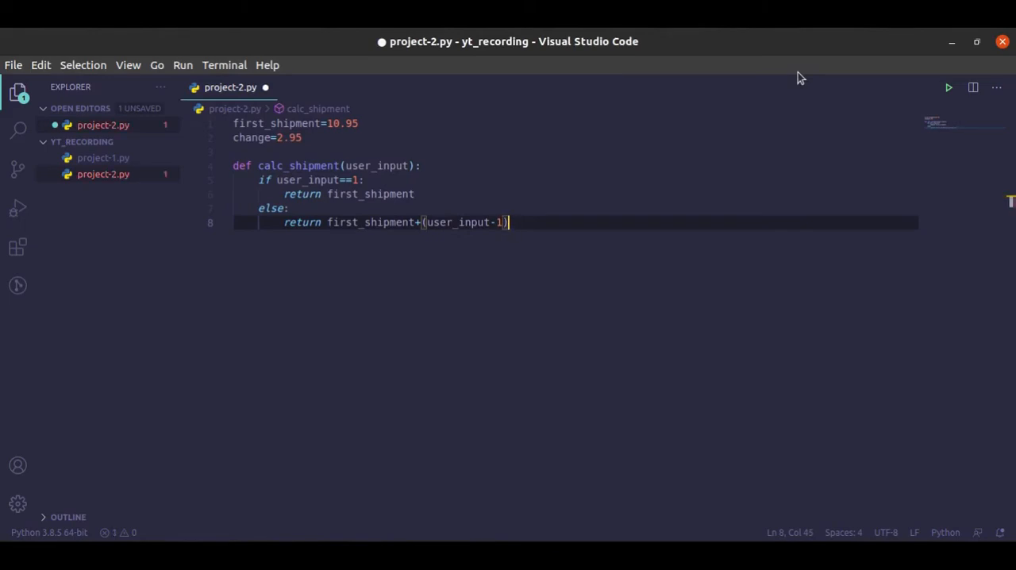
pyautogui.write('*')
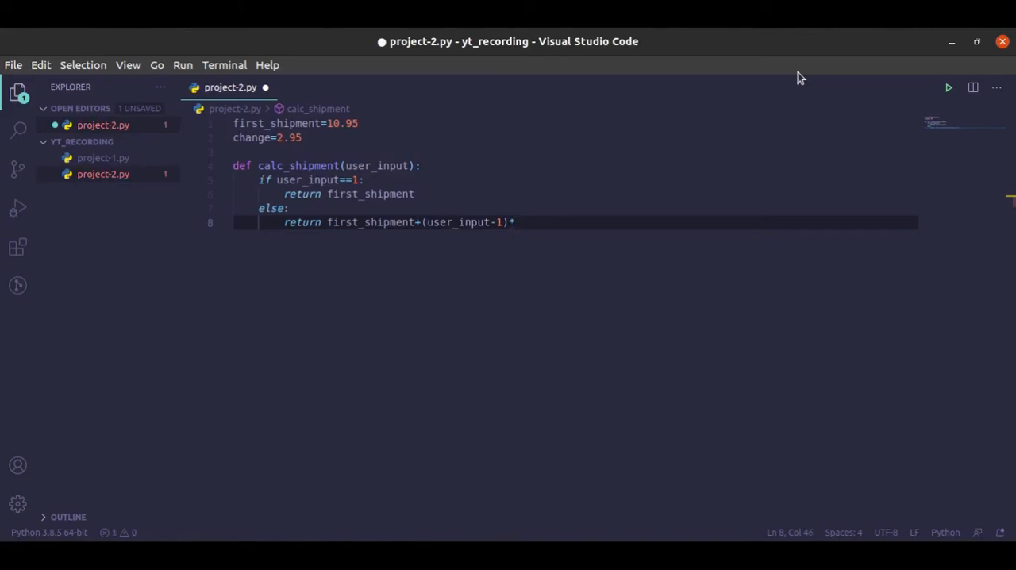
pyautogui.write('change')
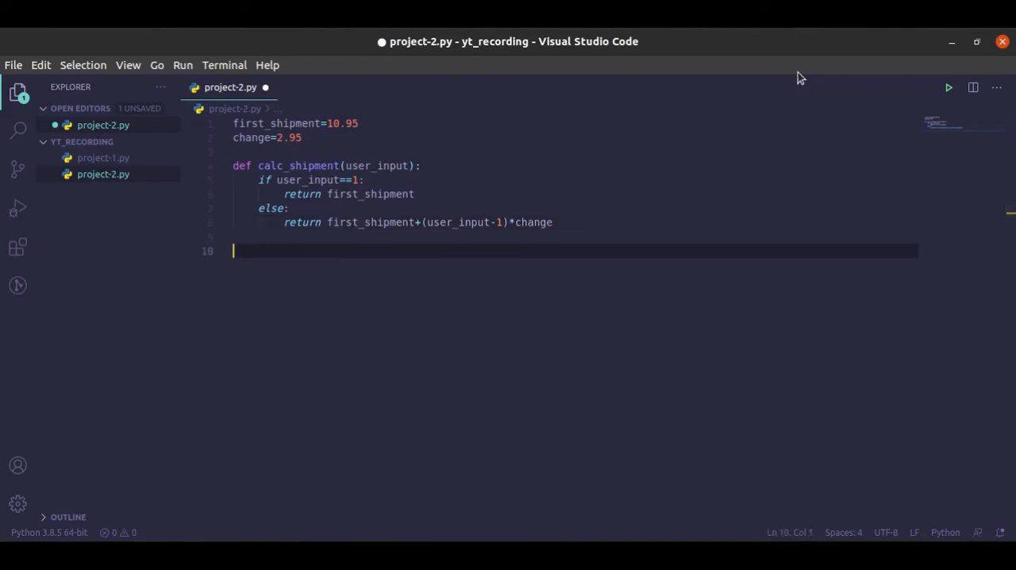
# Step: Type if __name__=='__main__': on line 10, completing __name__ via autocomplete
pyautogui.write('if')
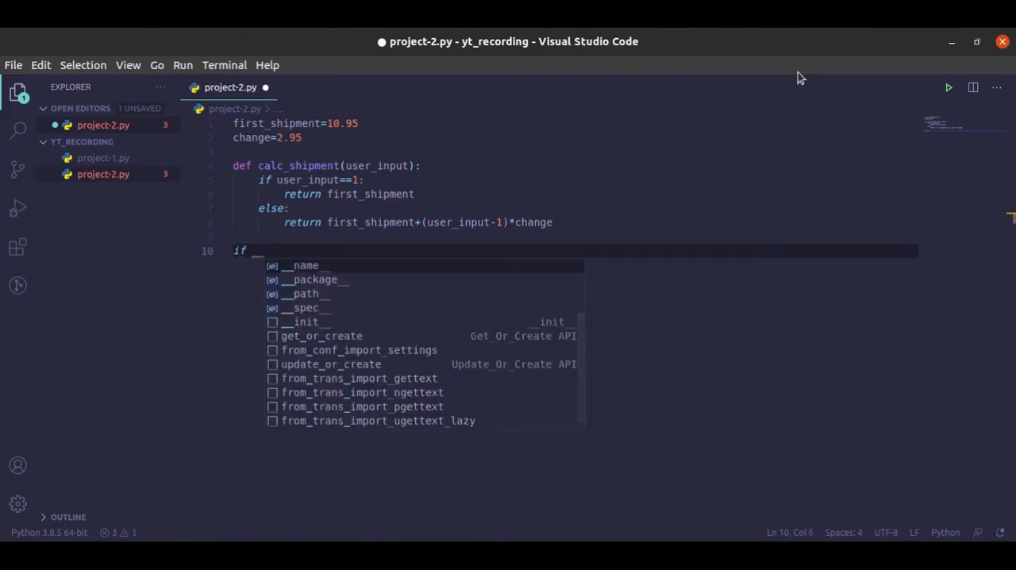
pyautogui.write('__name__ =')
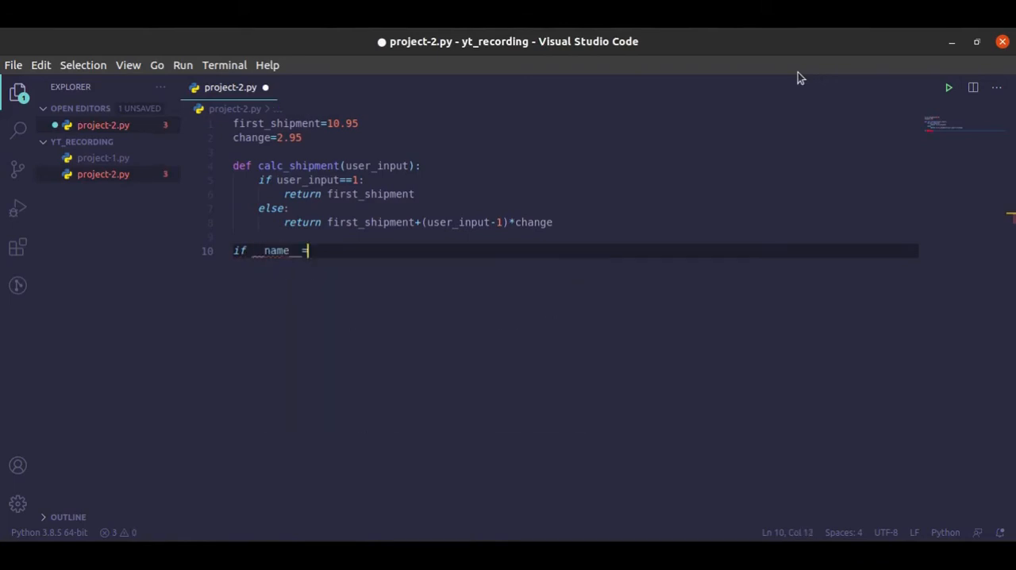
pyautogui.write("=''")
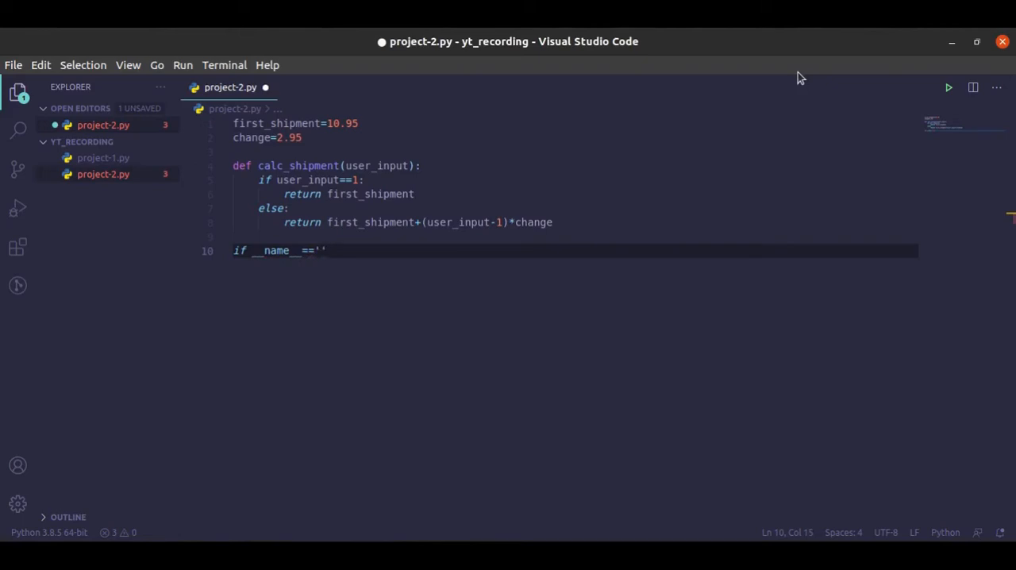
pyautogui.write('__main__')
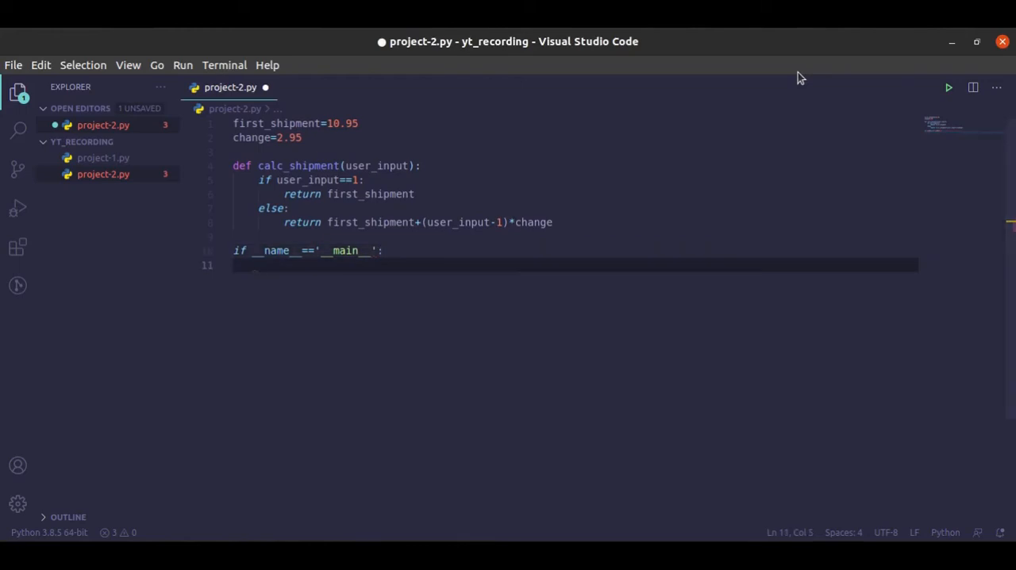
# Step: Begin line 11 with user_input = int(input()) to read an integer quantity
pyautogui.write('us')
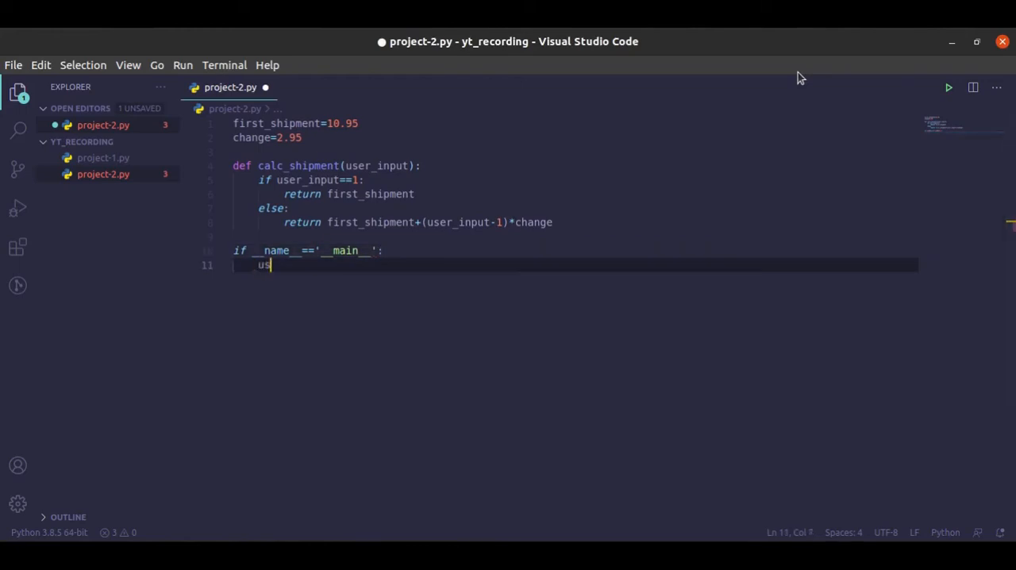
pyautogui.write('er_input=')
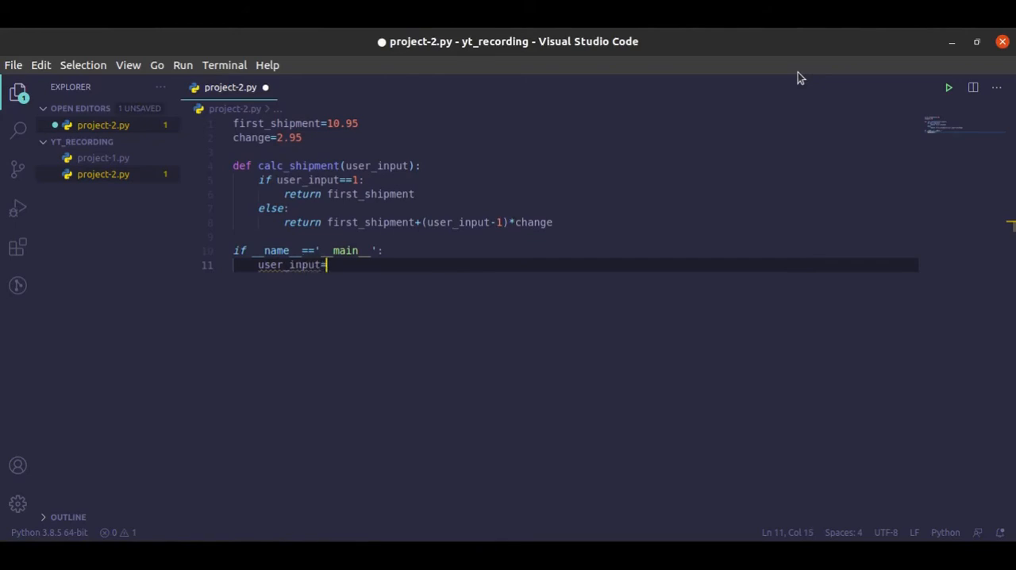
pyautogui.write('int')
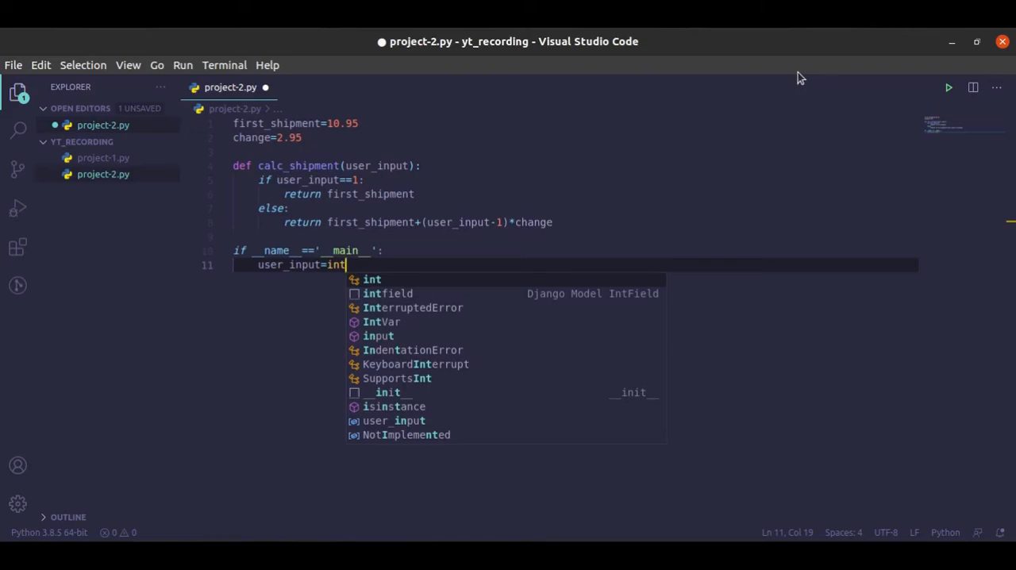
pyautogui.write('(inp')
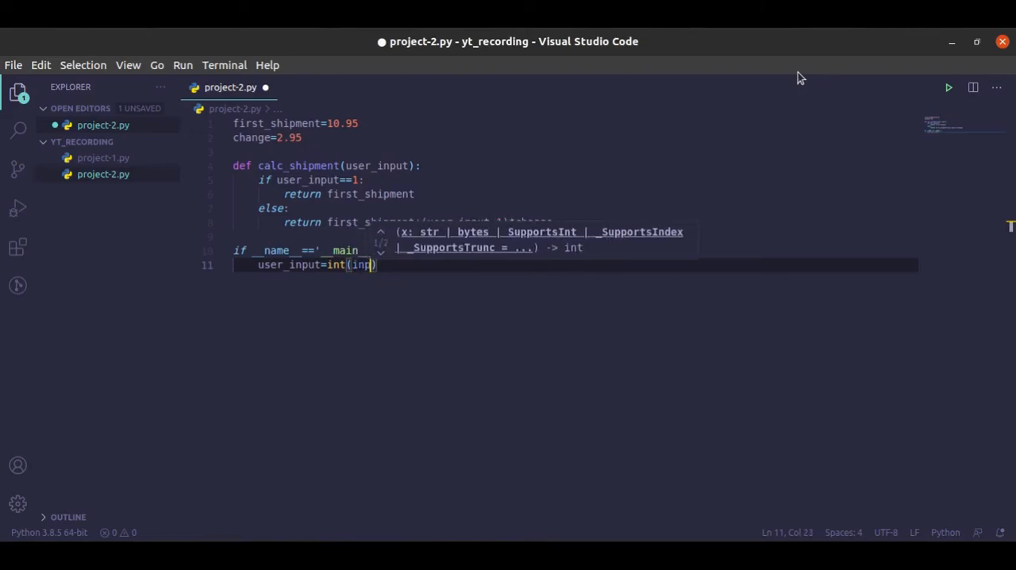
pyautogui.write('ut')
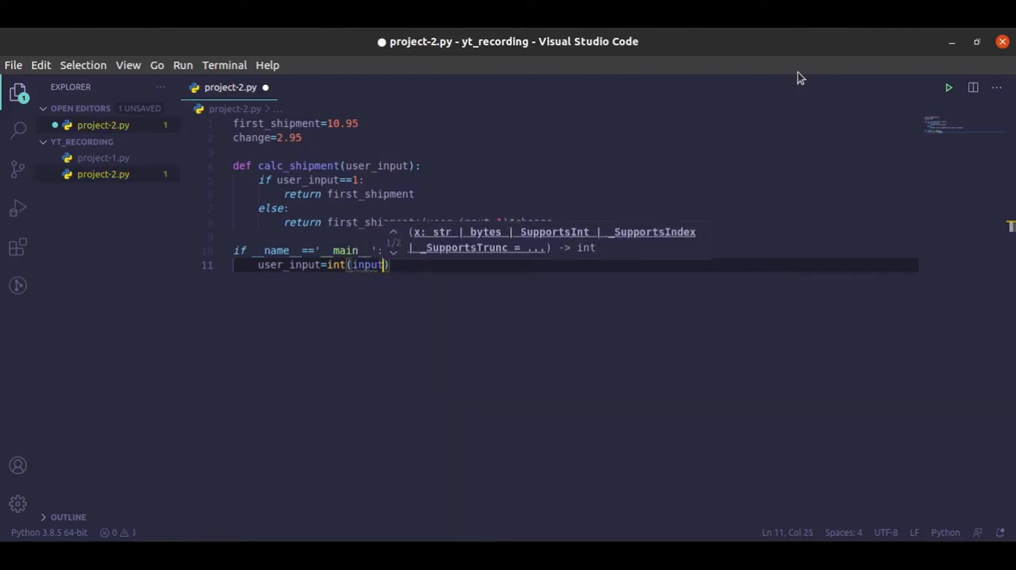
pyautogui.write('()')
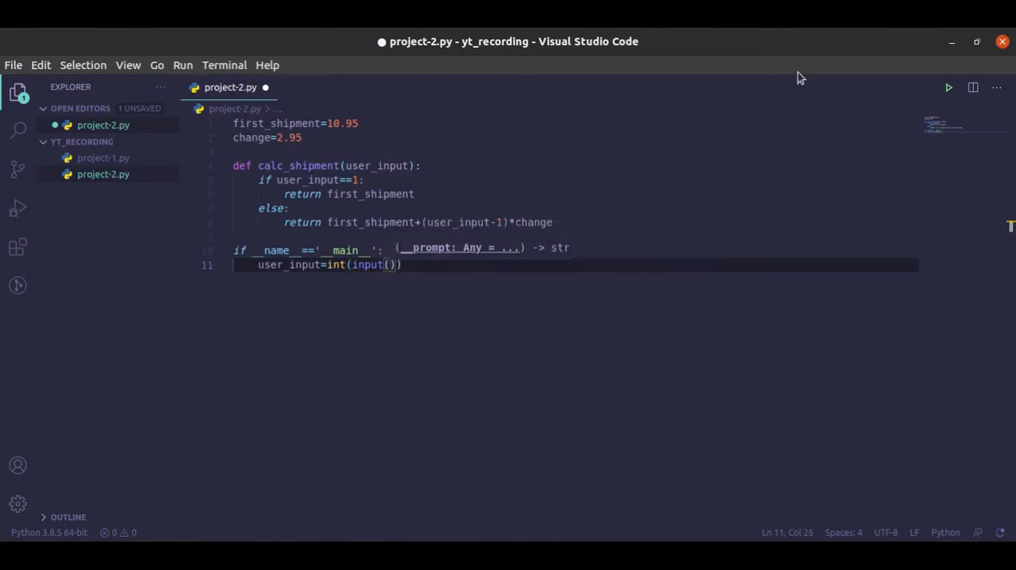
# Step: Fill in the prompt 'Please enter the quantity of product in your order: \n\t' and end the line
pyautogui.write("Please ent'")
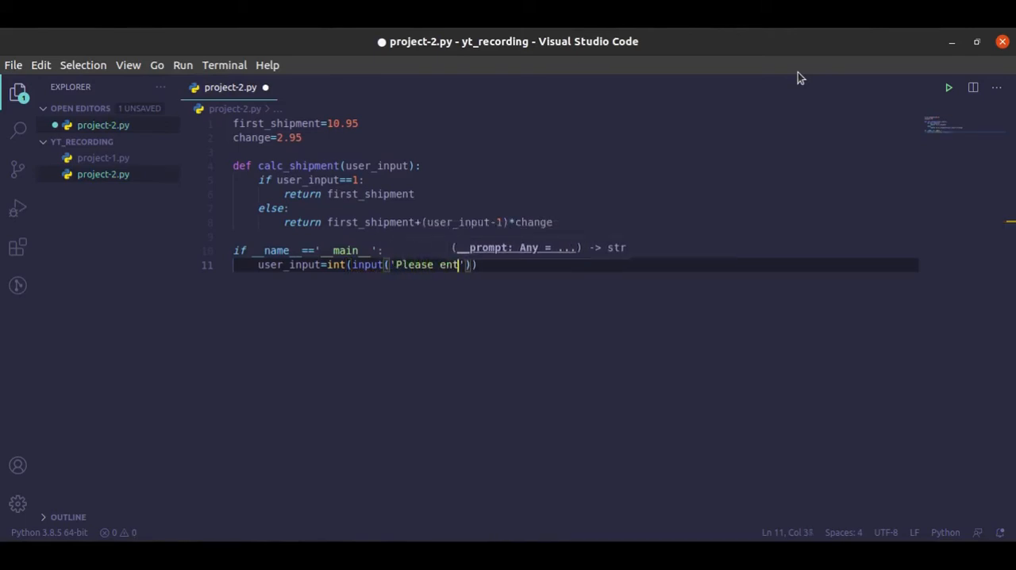
pyautogui.write('er t')
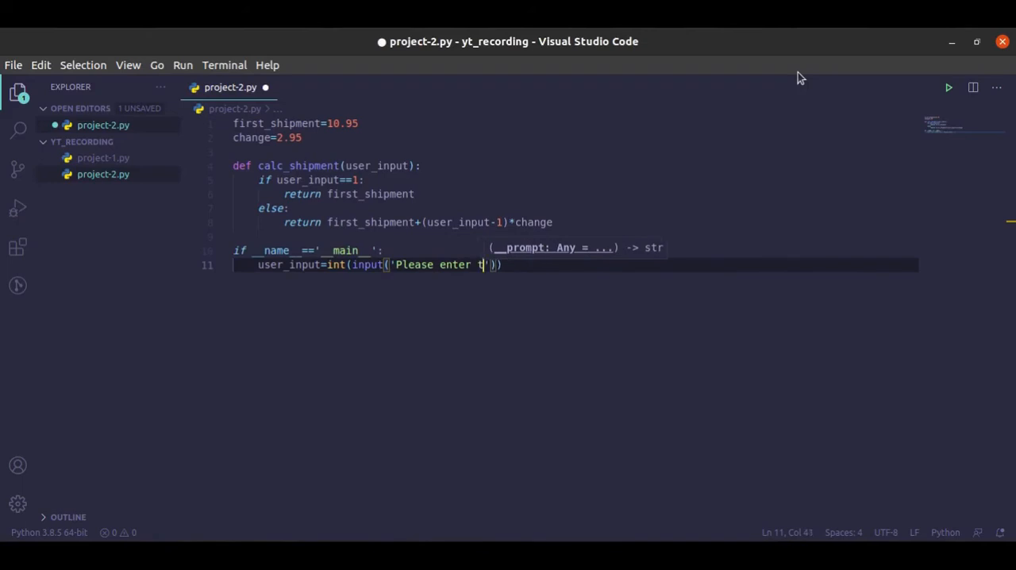
pyautogui.write('he')
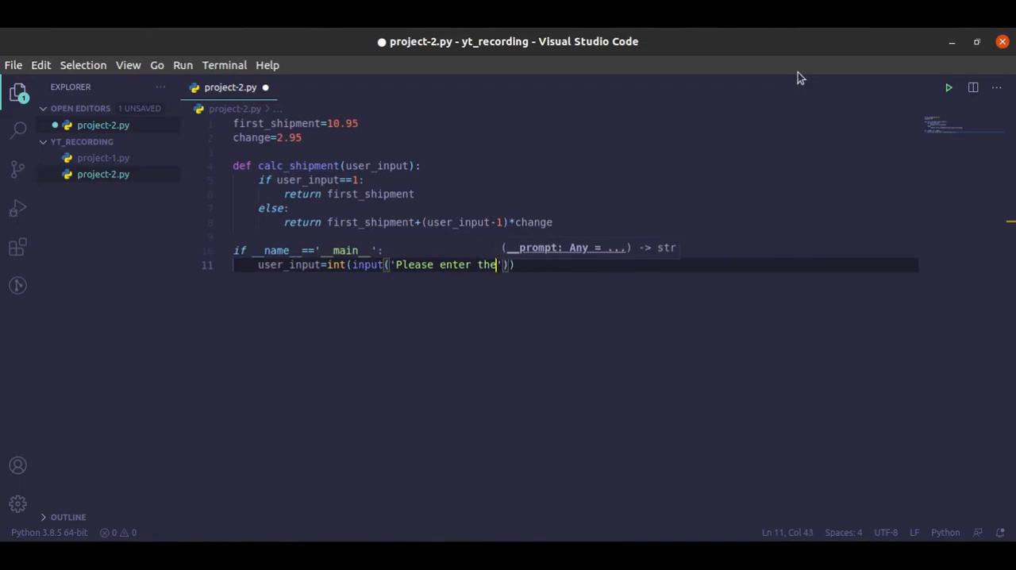
pyautogui.write('quant')
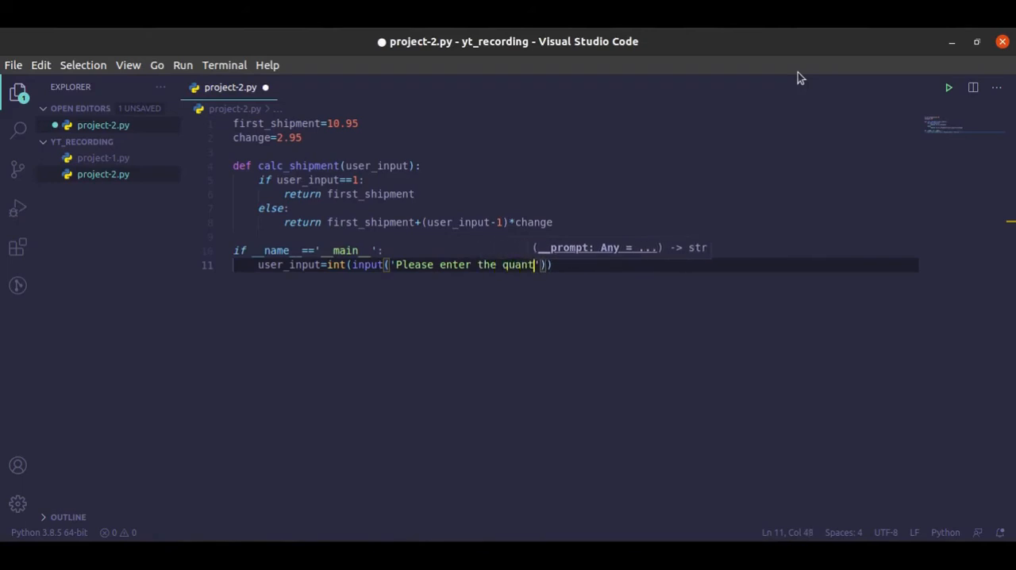
pyautogui.write('ity')
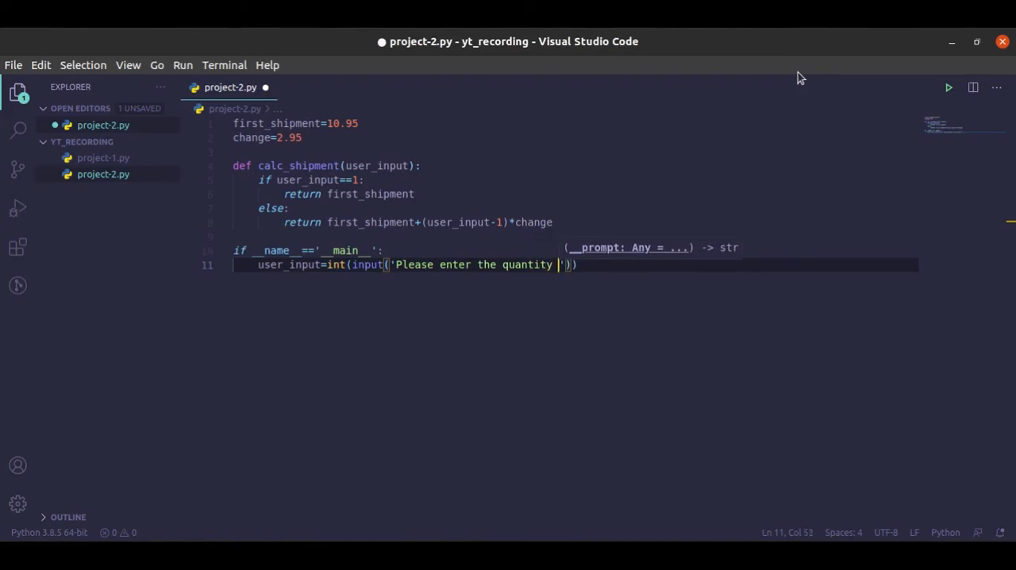
pyautogui.write('of pro')
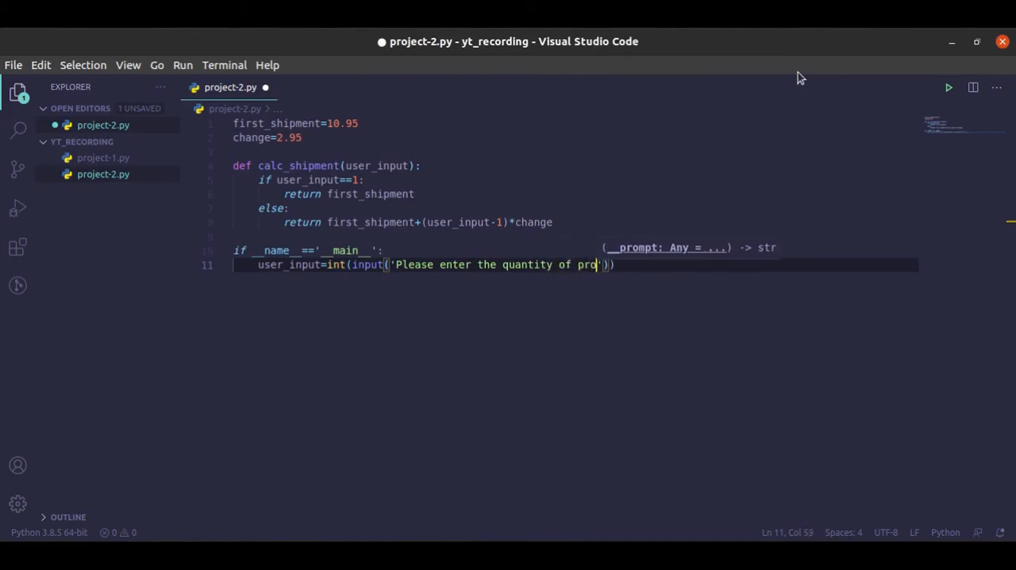
pyautogui.write('duct in y')
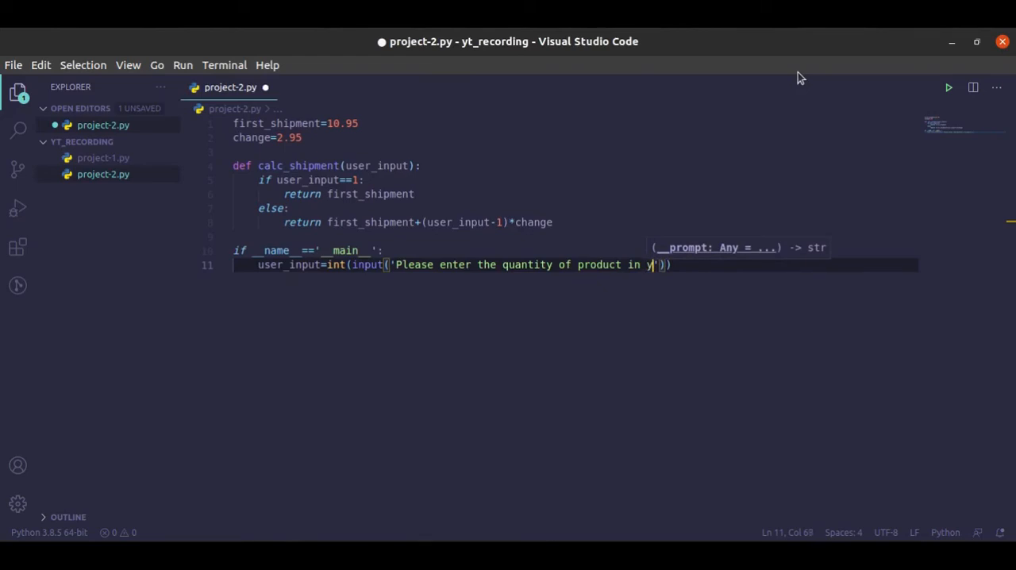
pyautogui.write('our o')
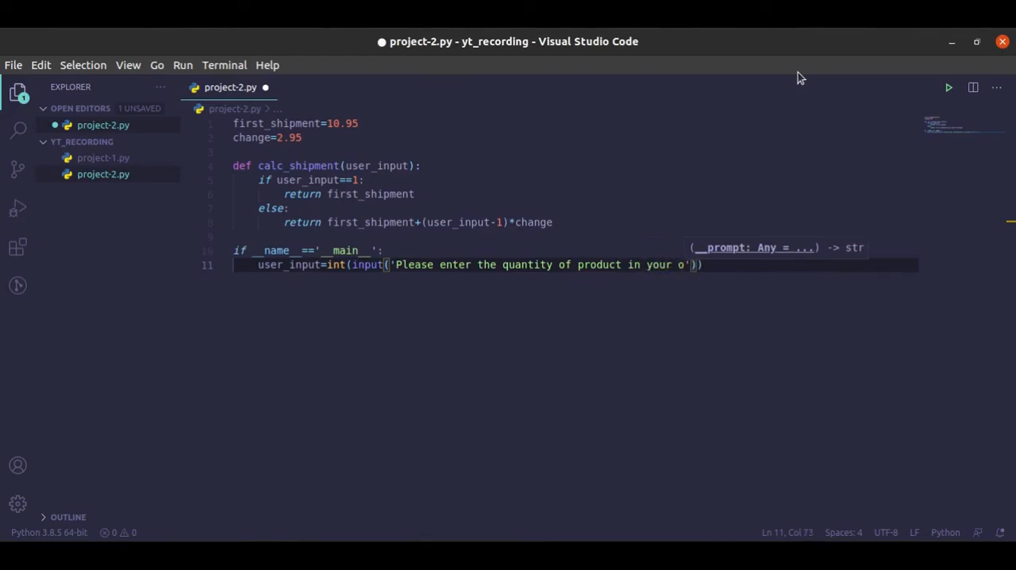
pyautogui.write('der')
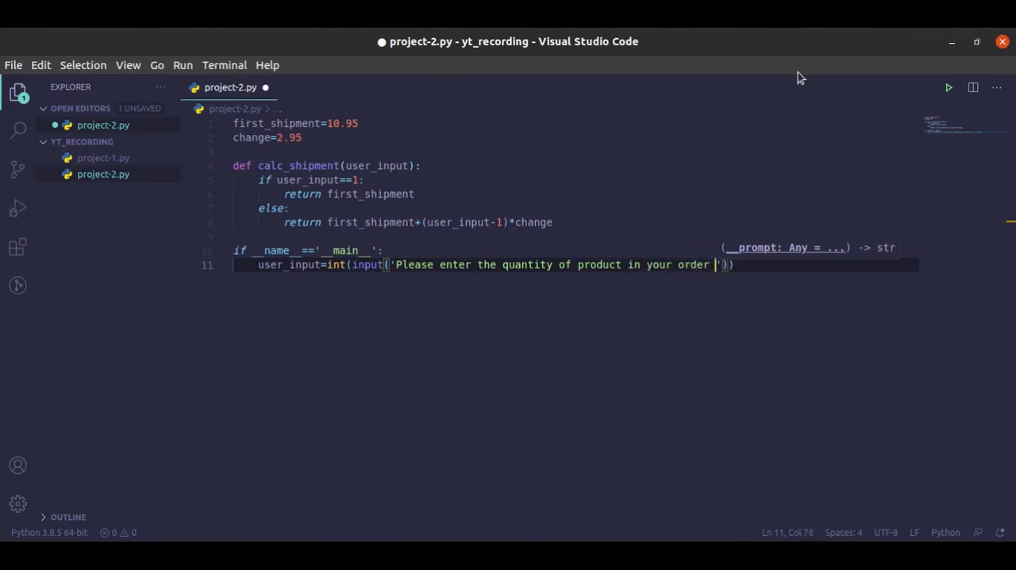
pyautogui.write('\\')
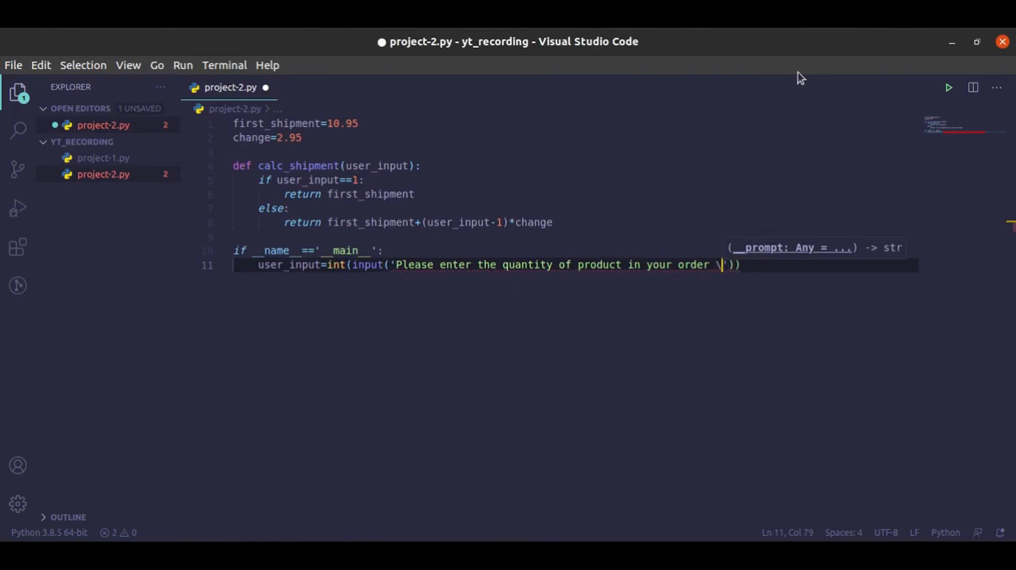
pyautogui.write('n\\t')
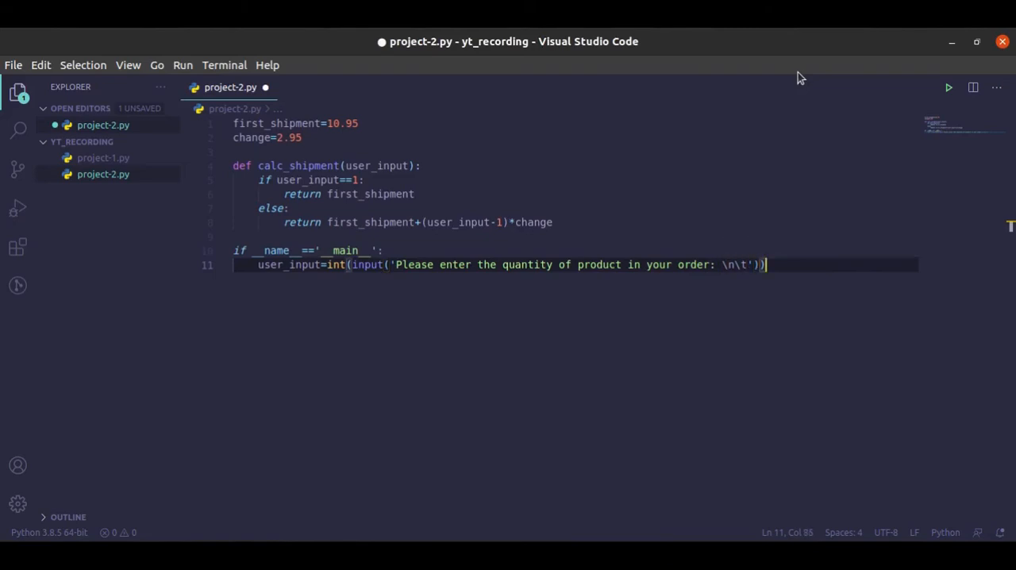
pyautogui.press('Return')
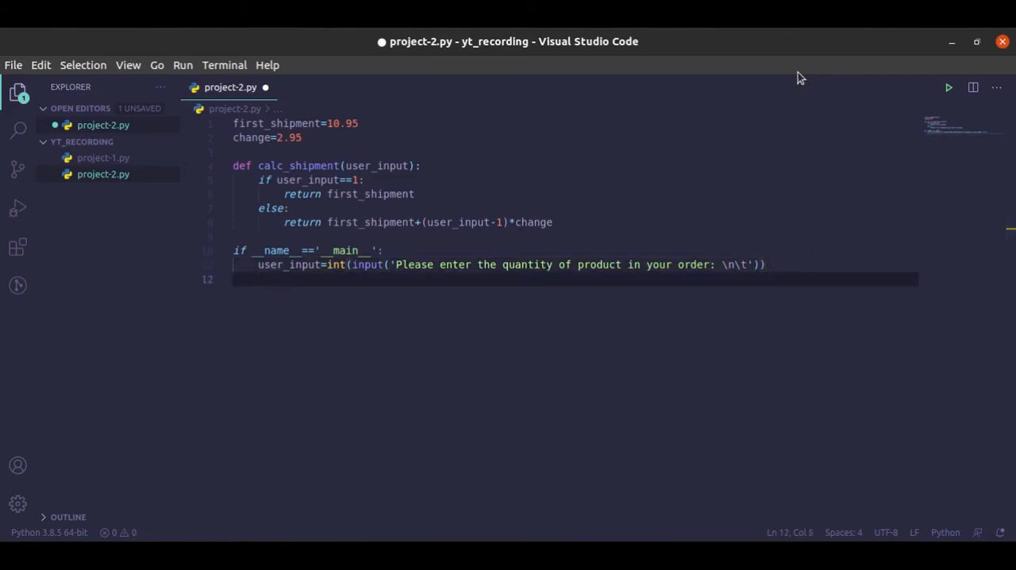
# Step: Add the check if user_input != 0: and start its body
pyautogui.write('if')
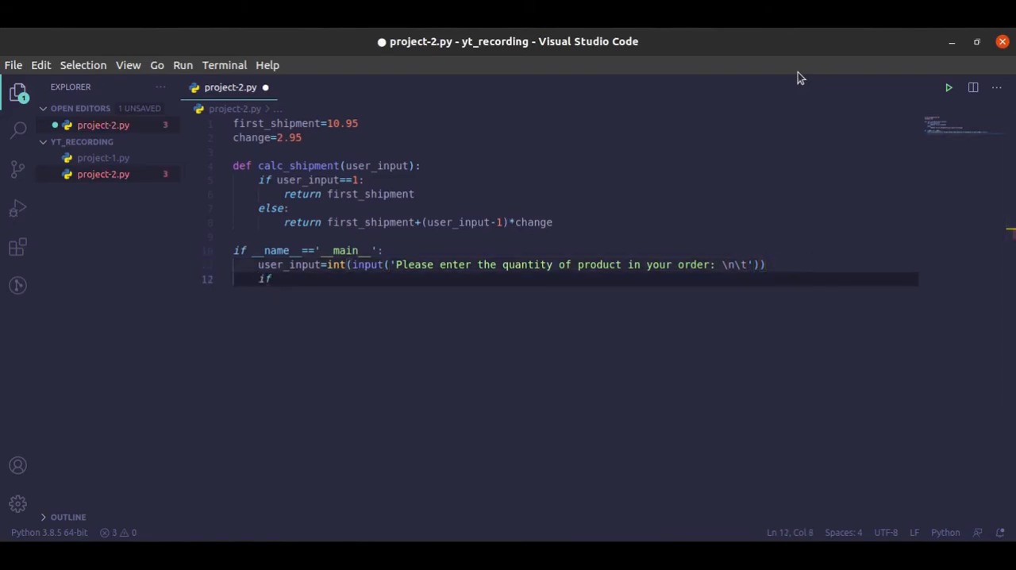
pyautogui.write('user_input')
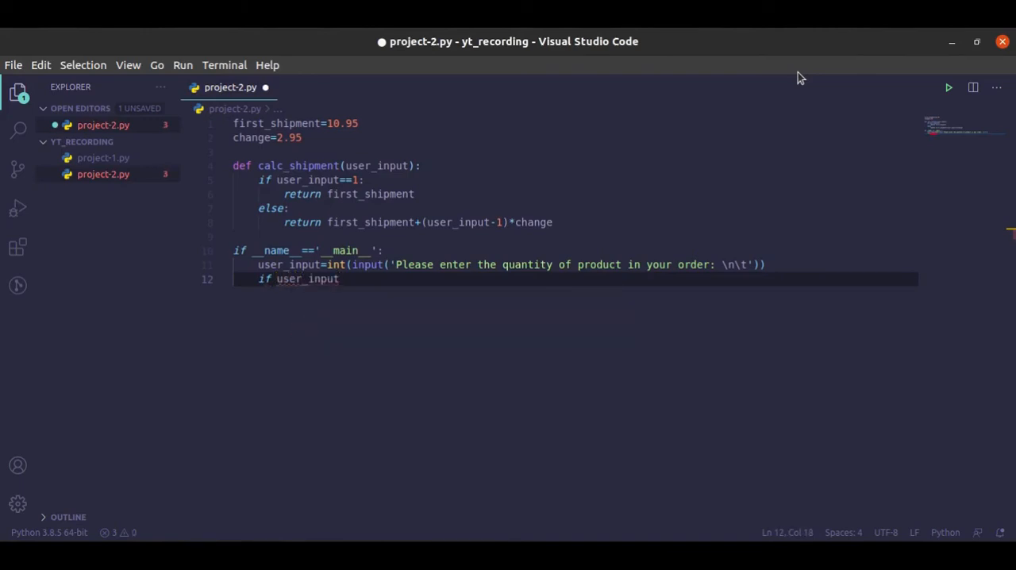
pyautogui.write('!')
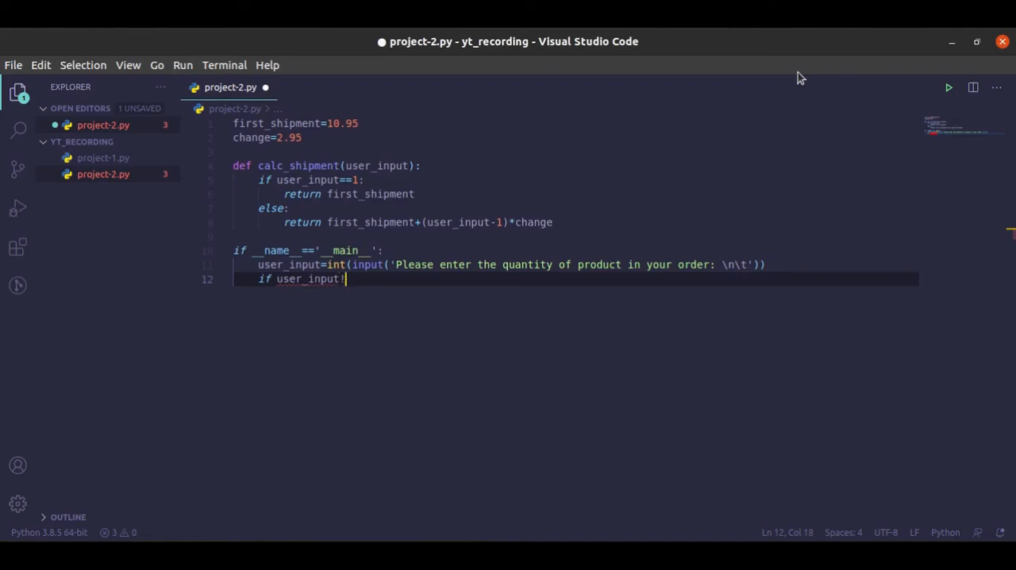
pyautogui.write('0')
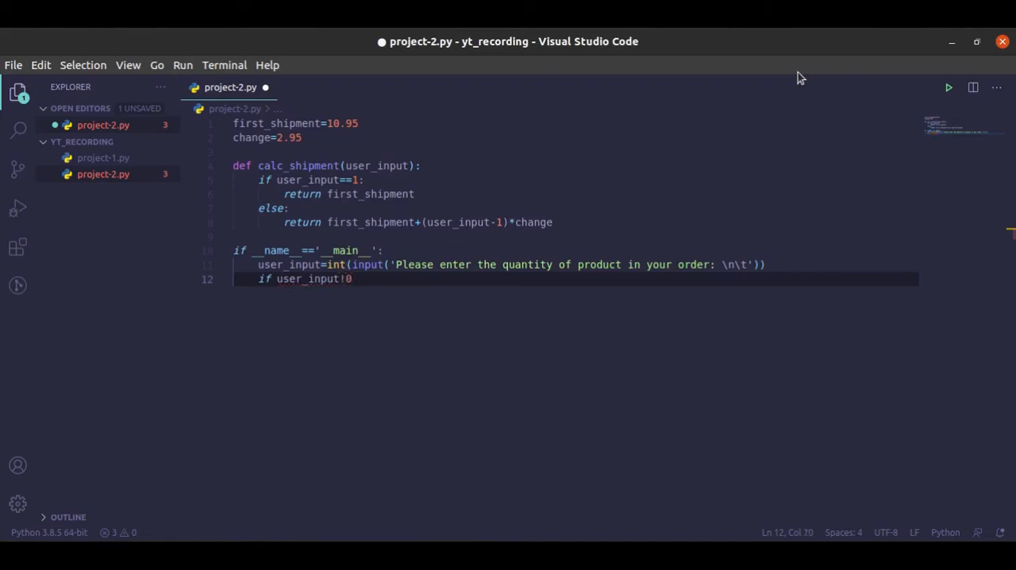
pyautogui.write('=')
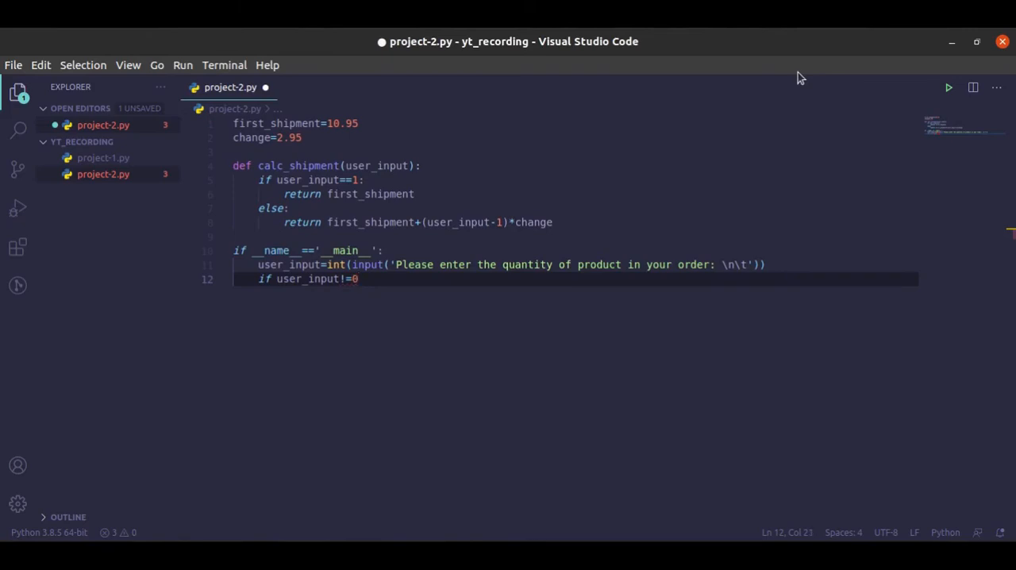
pyautogui.write(':')
pyautogui.press('Enter')
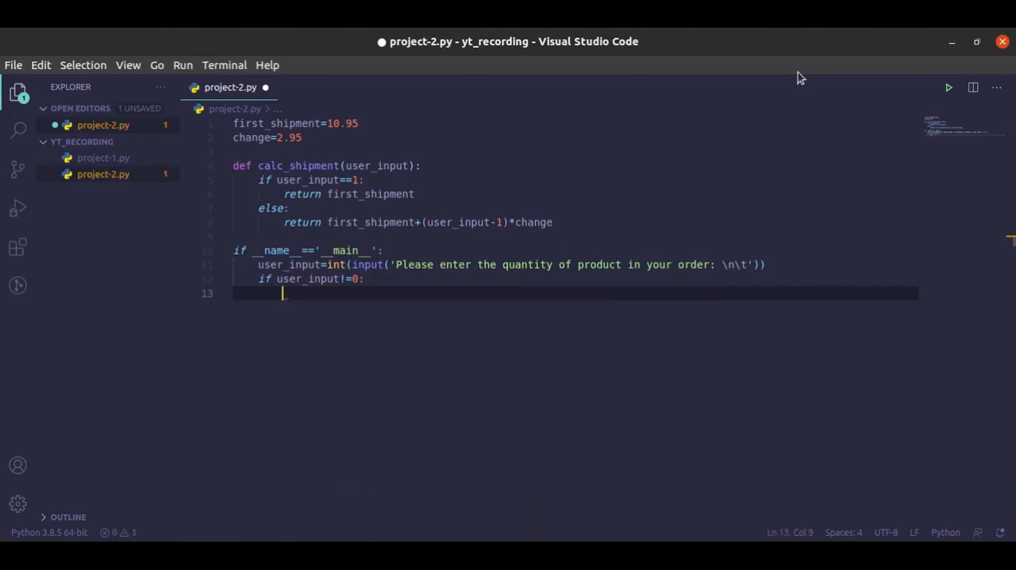
# Step: Assign total_shipment = calc_shipment(user_input) inside the nonzero check
pyautogui.write('total_shippmen')
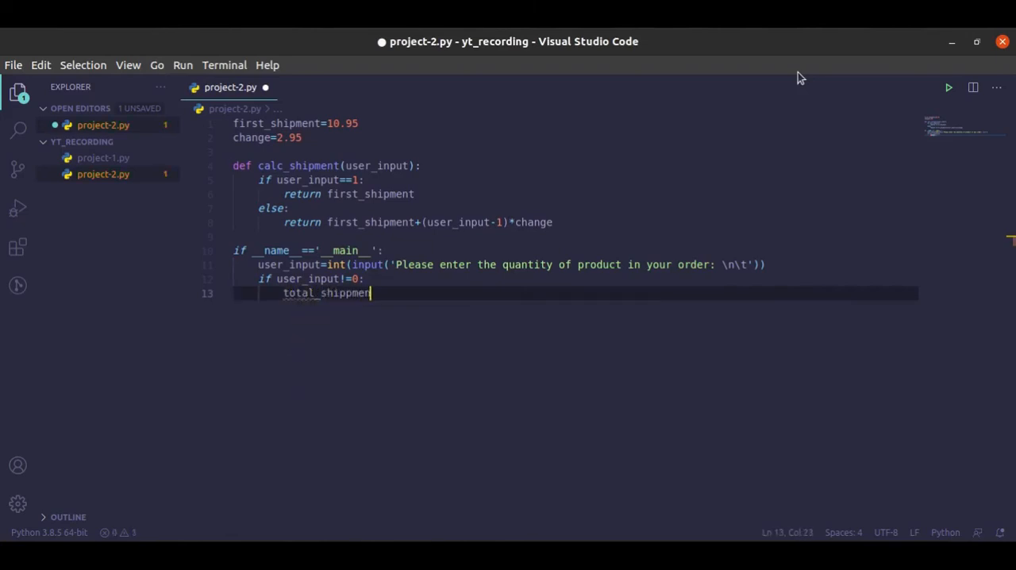
pyautogui.write('t=')
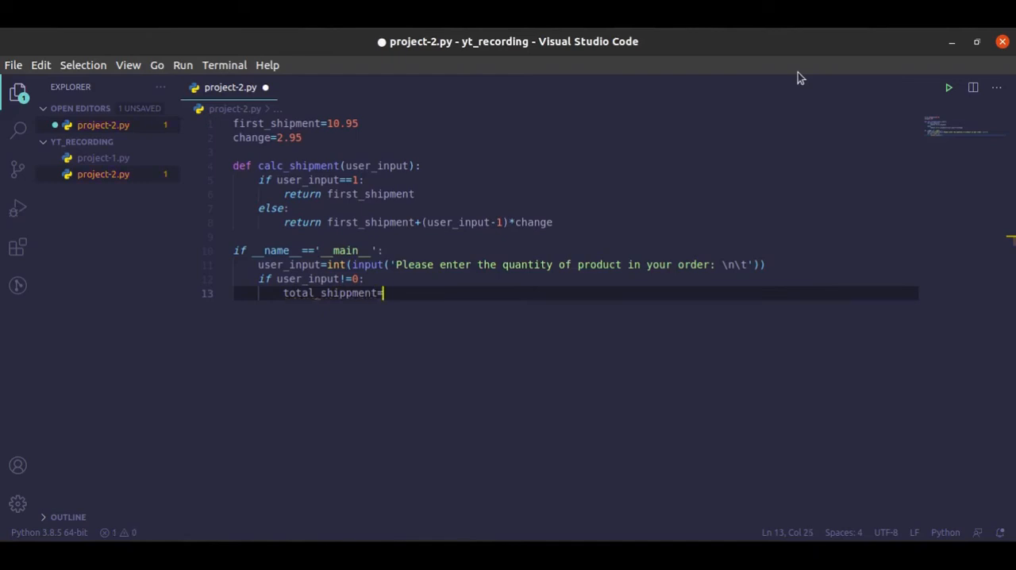
pyautogui.write('calc_shipment')
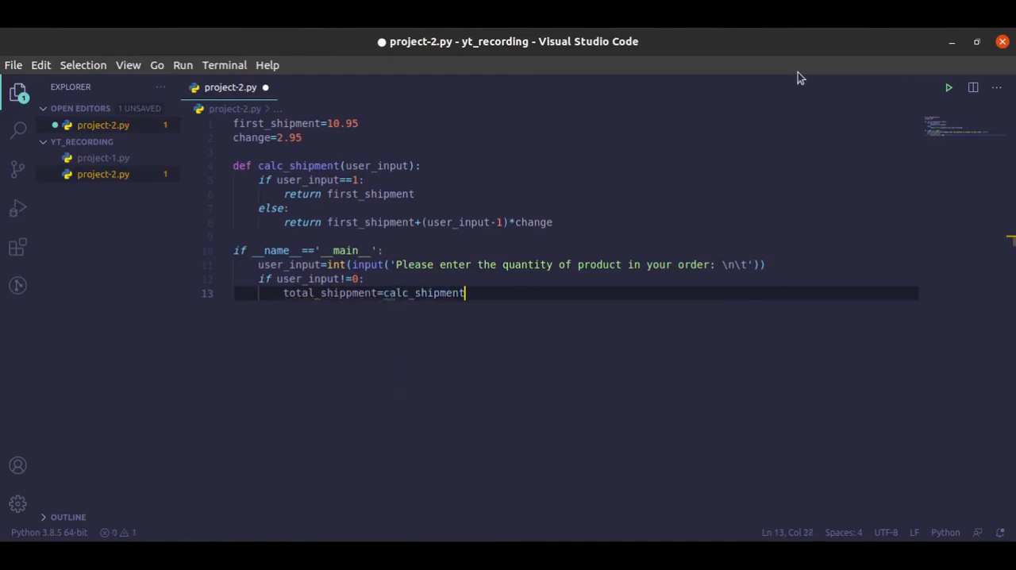
pyautogui.write('()')
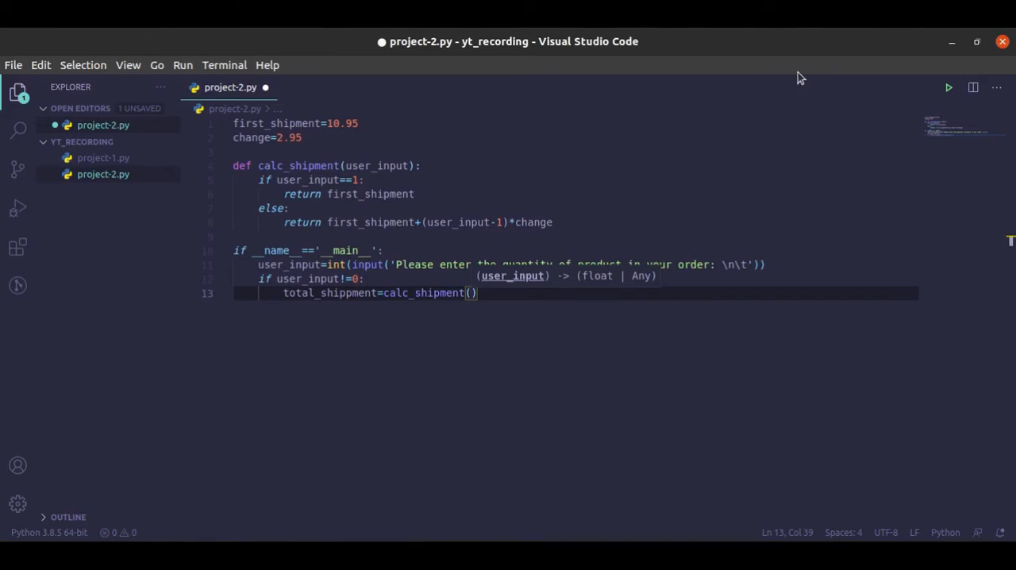
pyautogui.write('user_input')
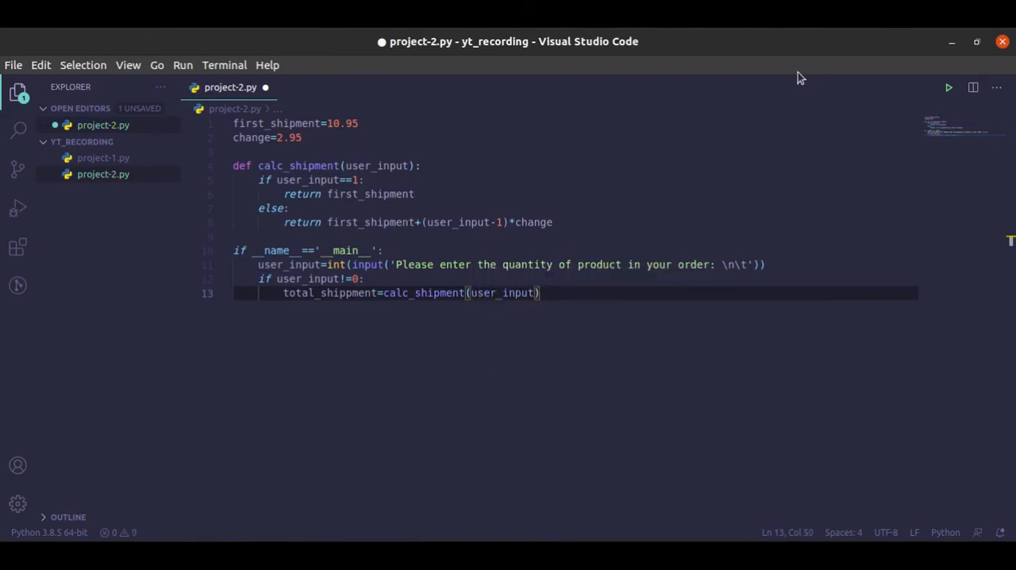
# Step: Print the f-string 'Your total shipment cost is ${total_shipment}.'
pyautogui.write('print(')
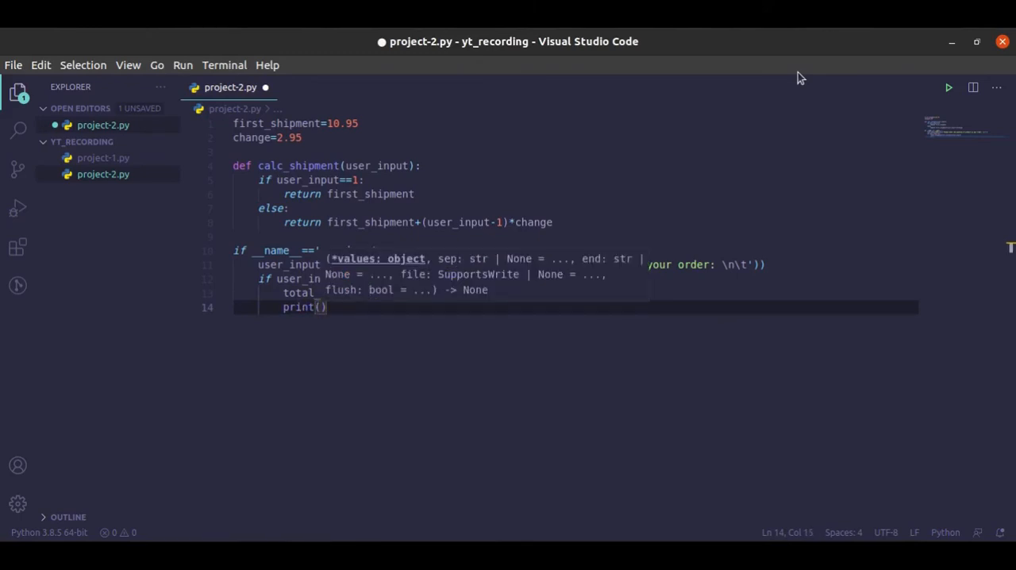
pyautogui.write("'Your total shipment cost is")
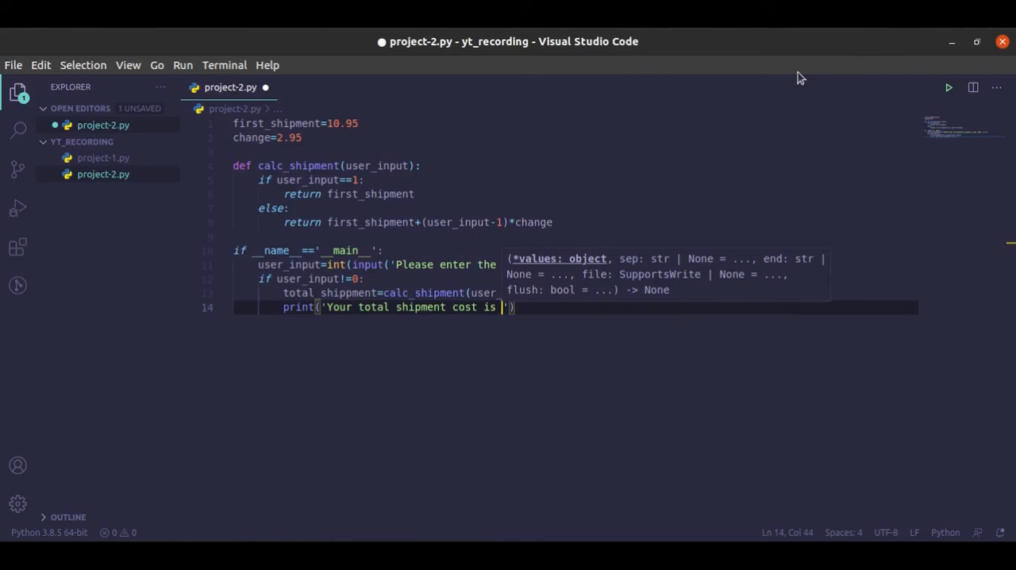
pyautogui.write('$')
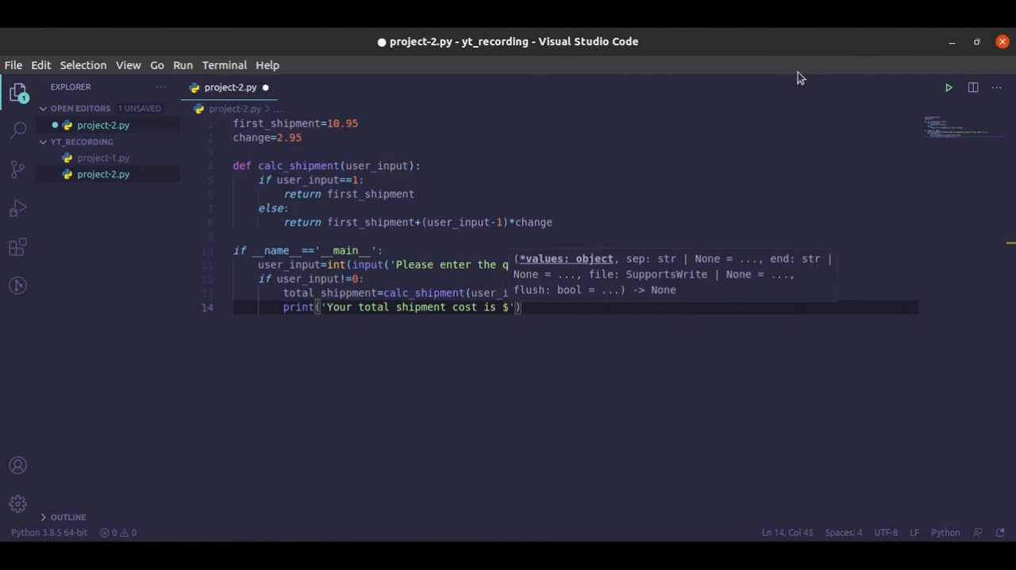
pyautogui.write('{}')
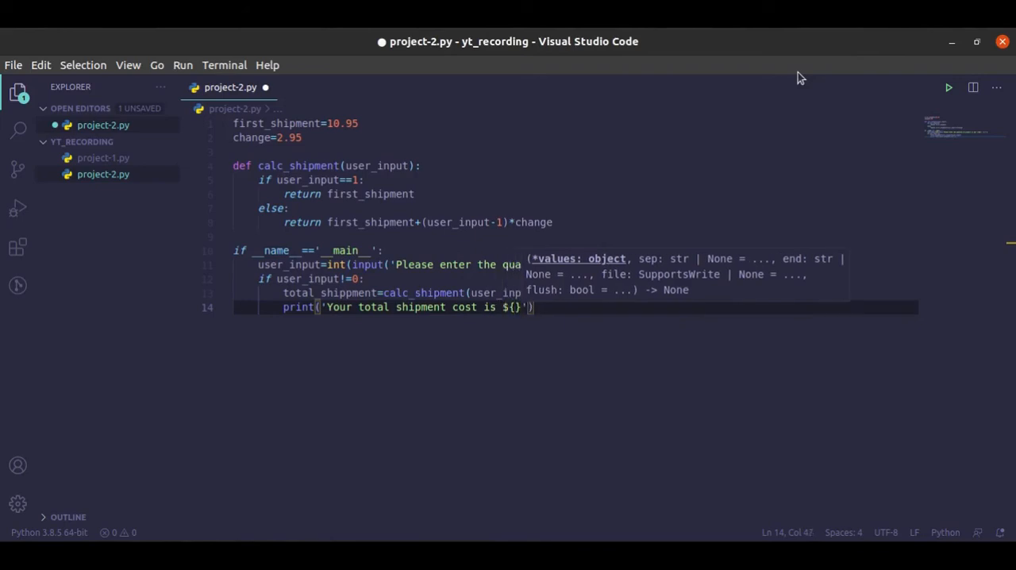
pyautogui.write('total_shipment')
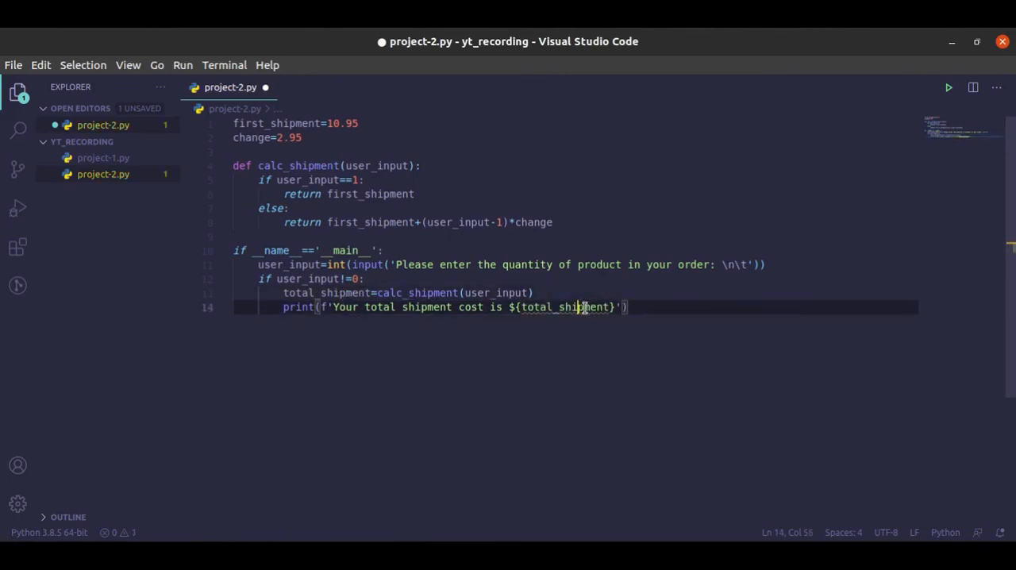
pyautogui.moveTo(570, 308)
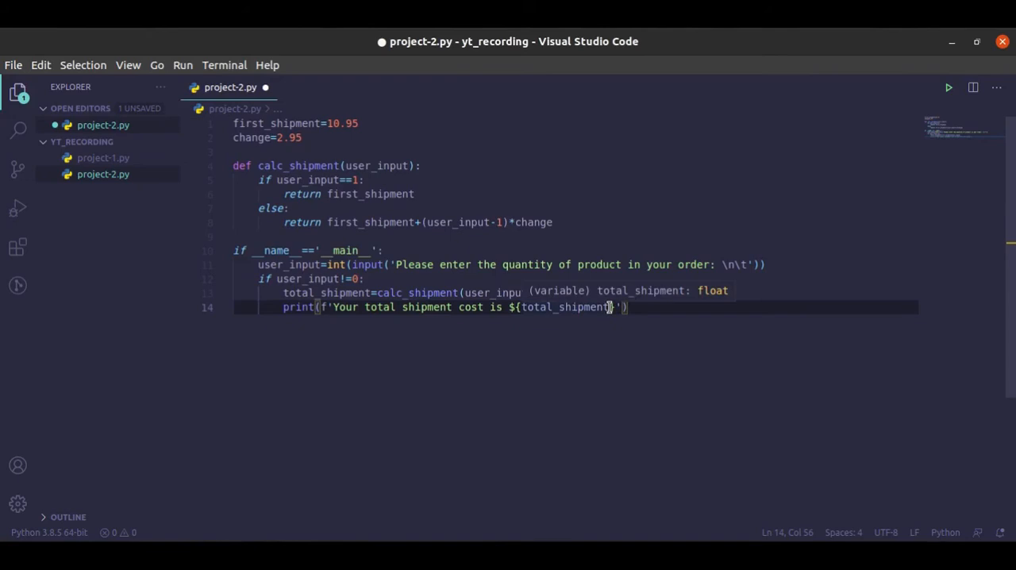
pyautogui.write('.2f')
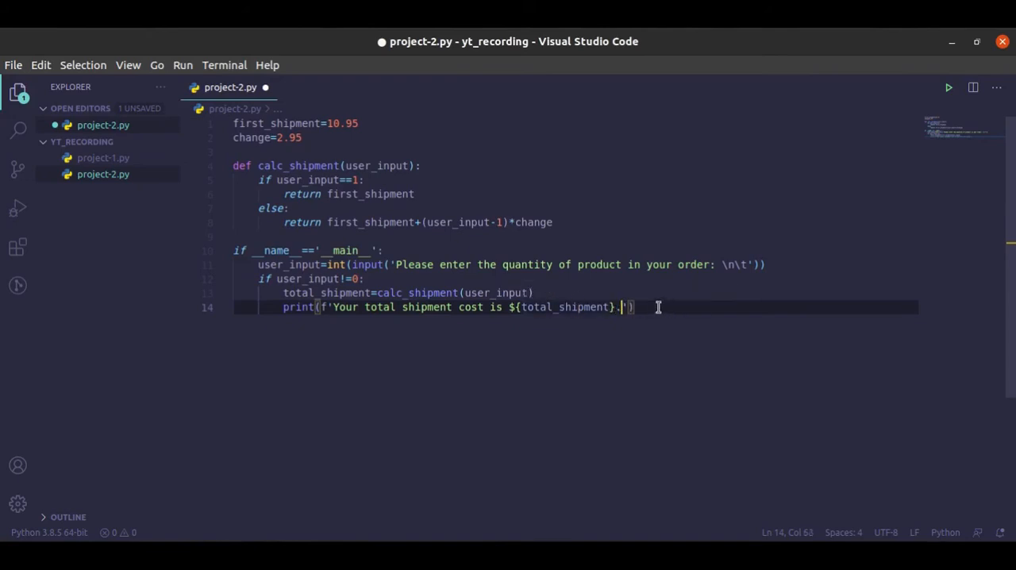
pyautogui.press('Return')
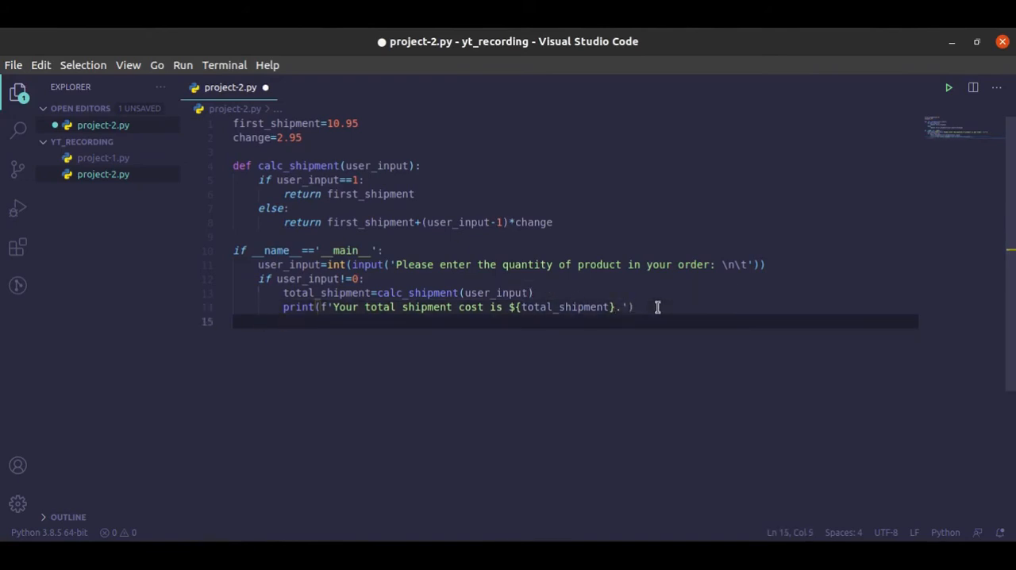
# Step: Add an else branch printing 'Please enter a valid quantity number.'
pyautogui.write('e')
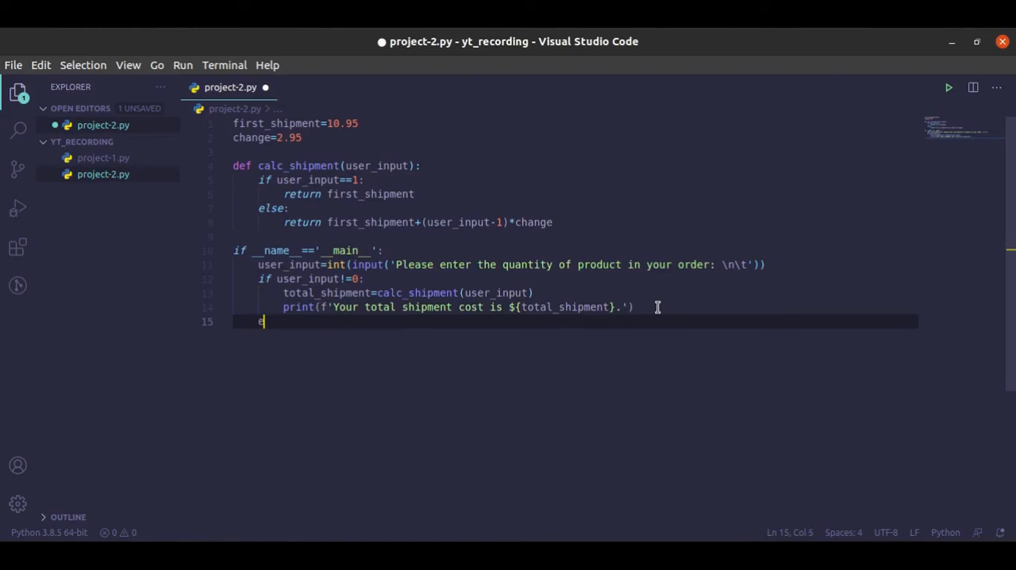
pyautogui.write('lse:')
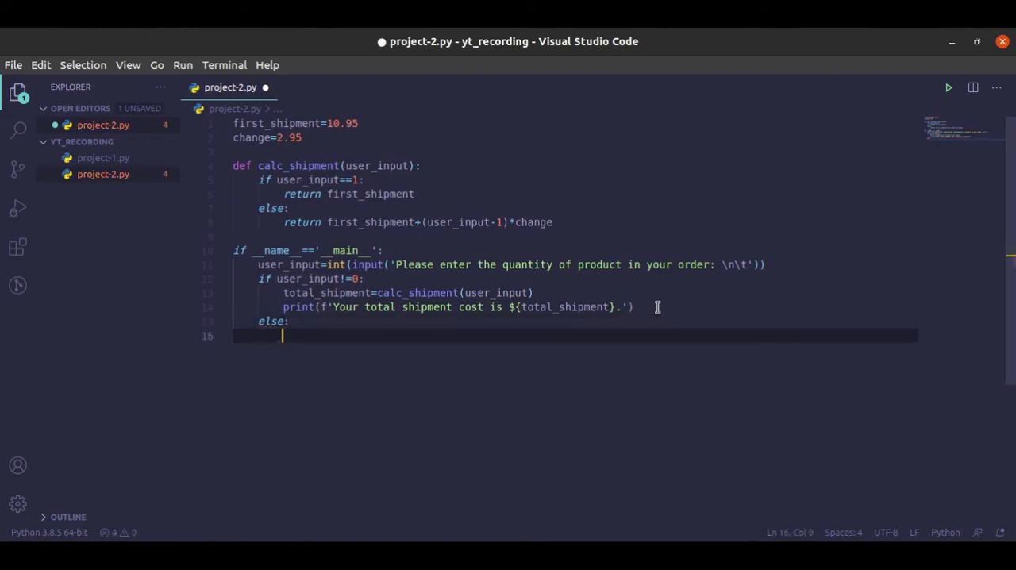
pyautogui.write("'pl'")
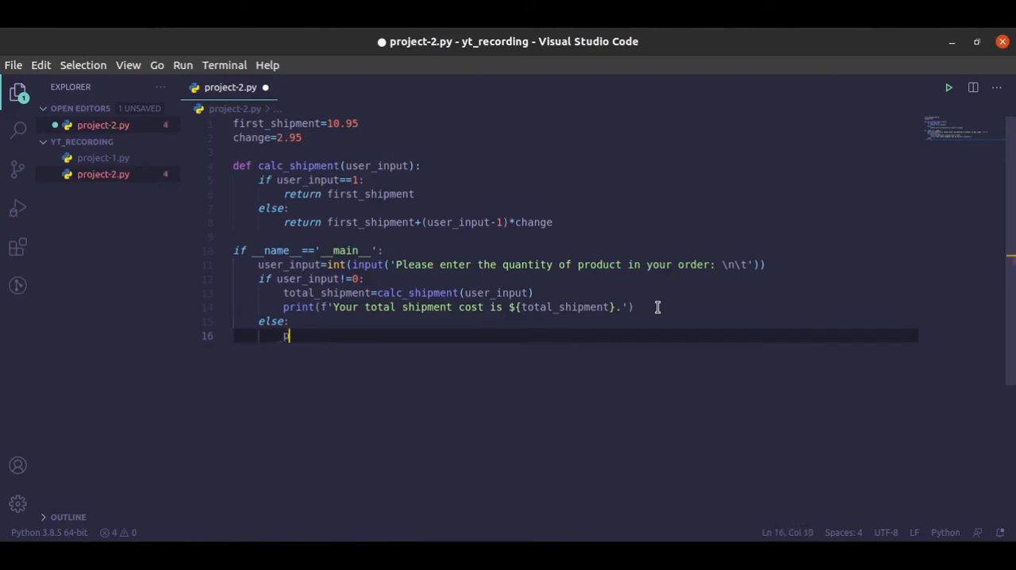
pyautogui.write('rint(')
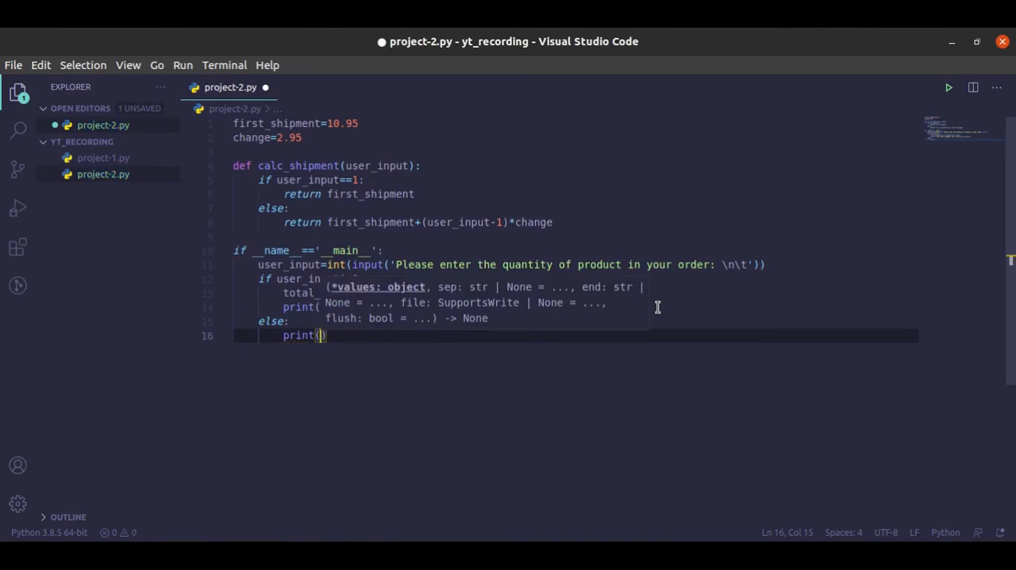
pyautogui.write("'")
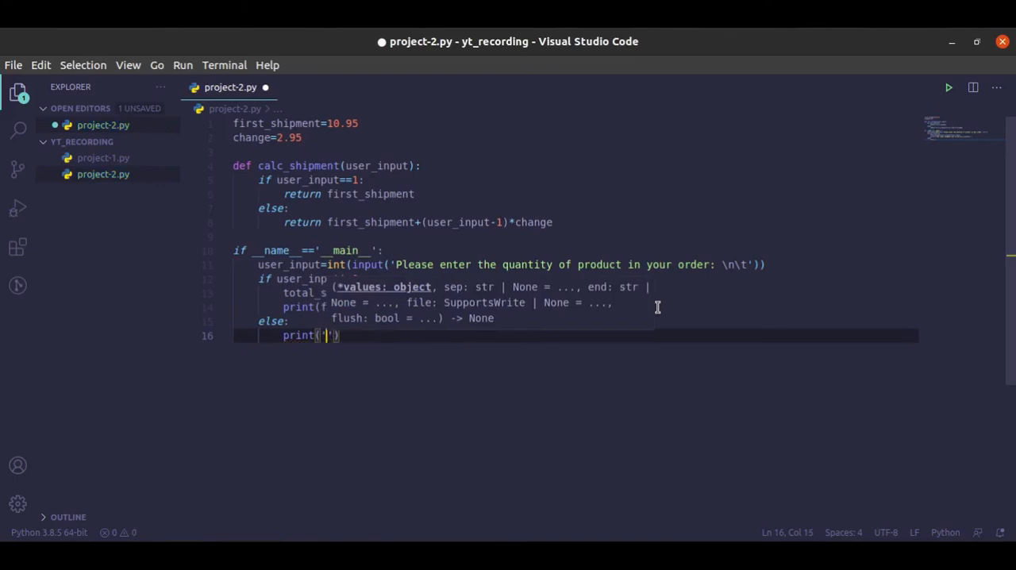
pyautogui.write('Please enter a')
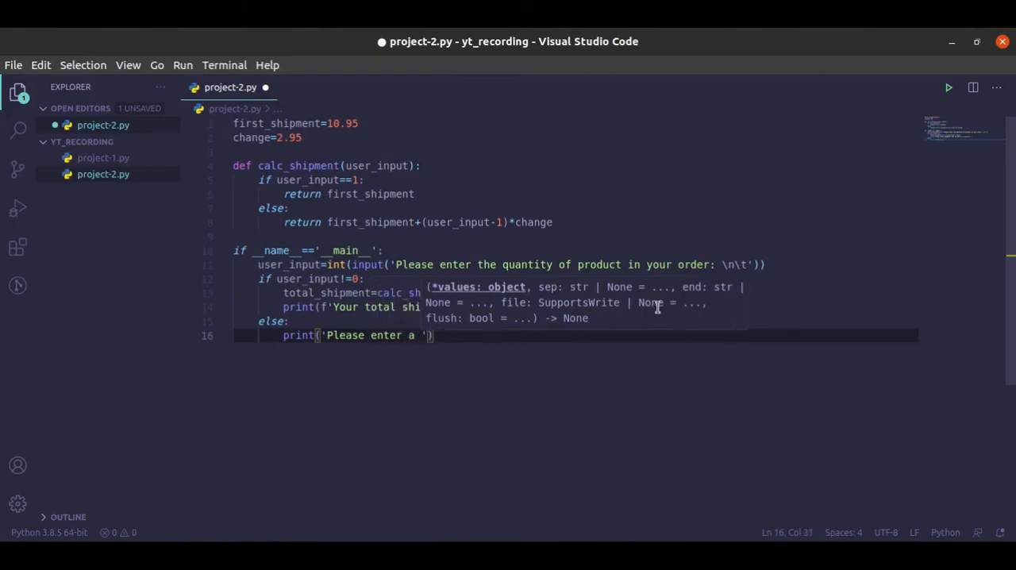
pyautogui.write('va')
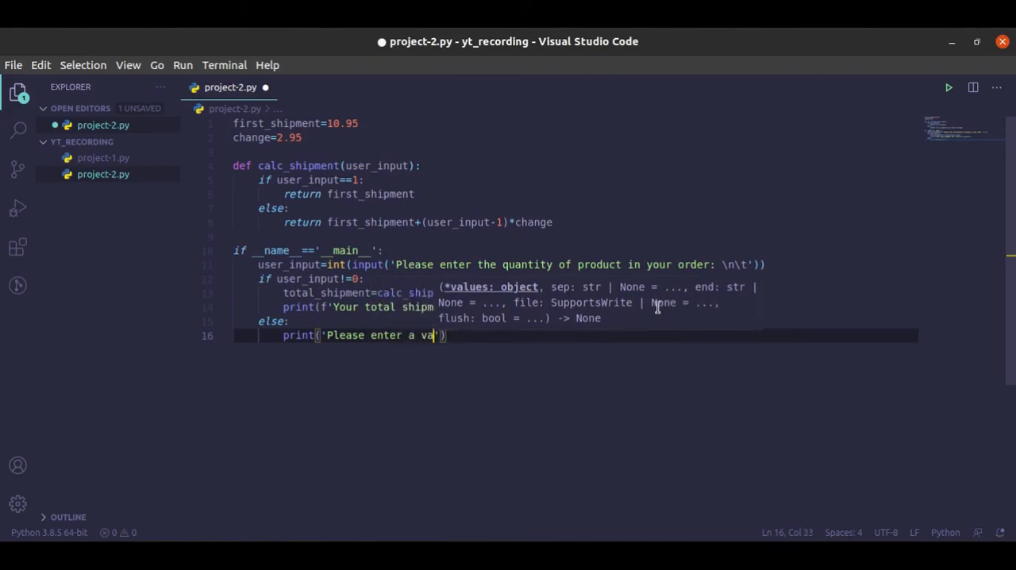
pyautogui.write('lid quantity num')
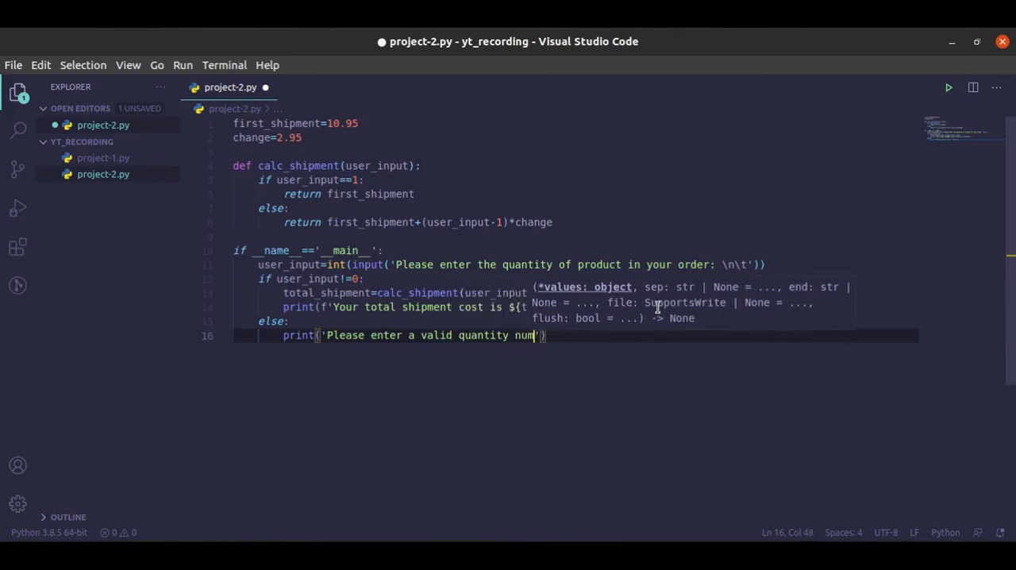
pyautogui.write('ber.')
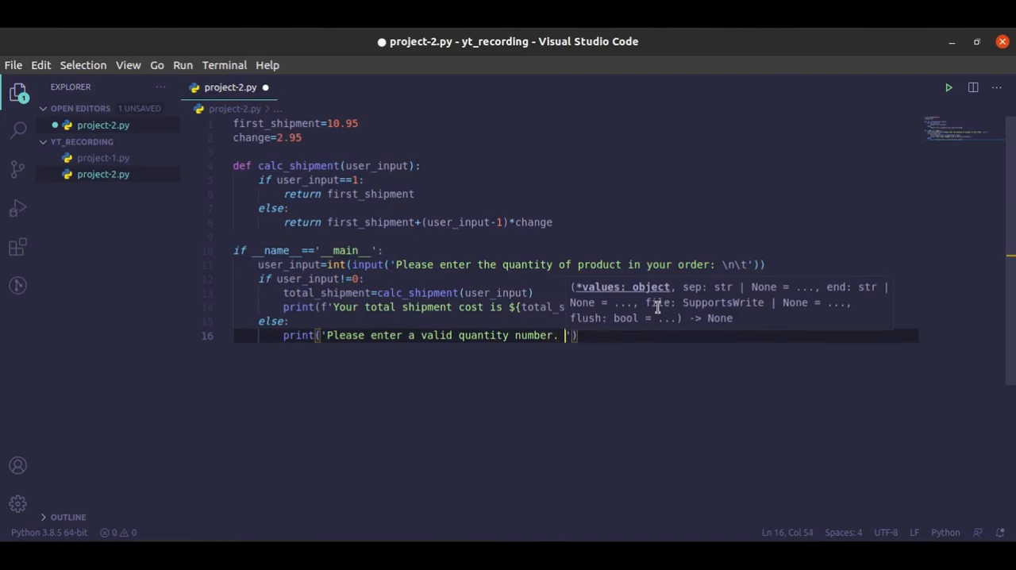
# Step: Append 'Thank you' to both printed messages and save project-2.py
pyautogui.write('Thank you')
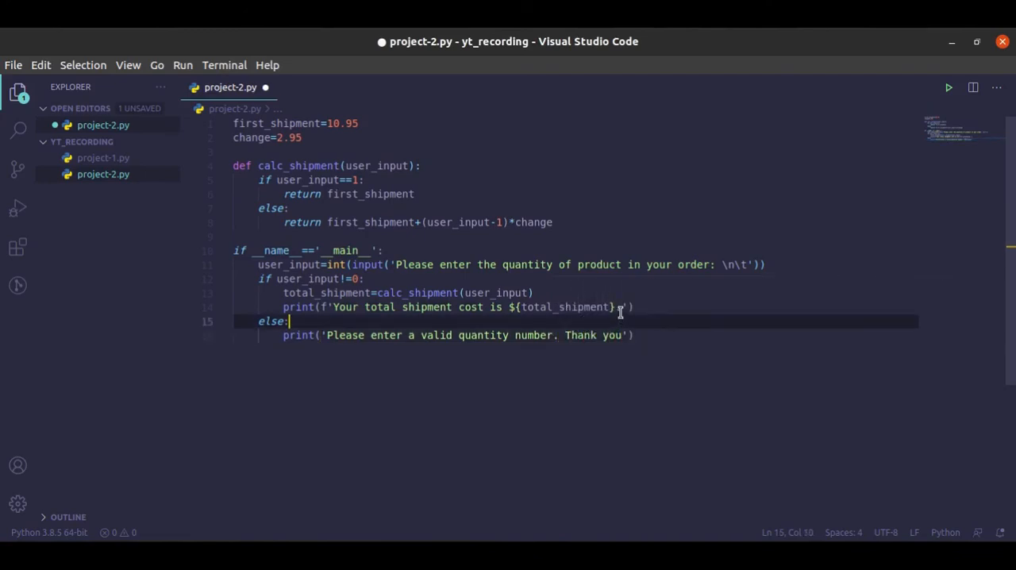
pyautogui.write('Thank you')
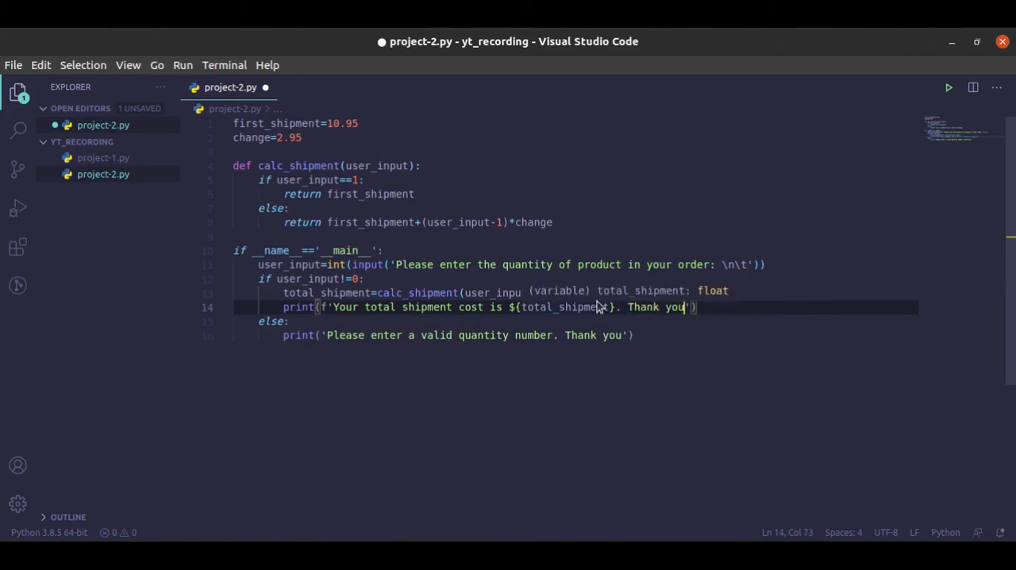
pyautogui.moveTo(389, 181)
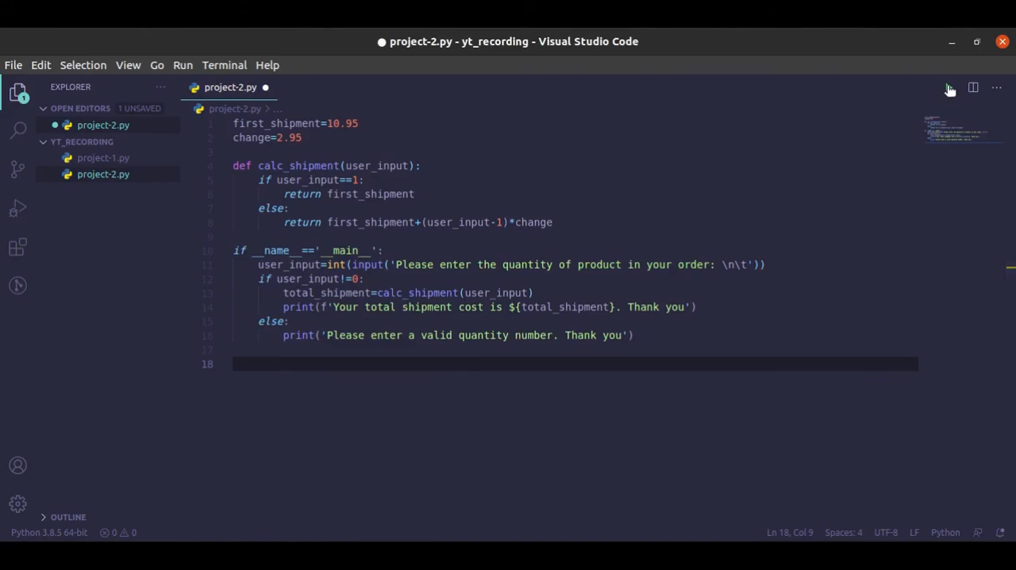
pyautogui.press('ctrl+s')
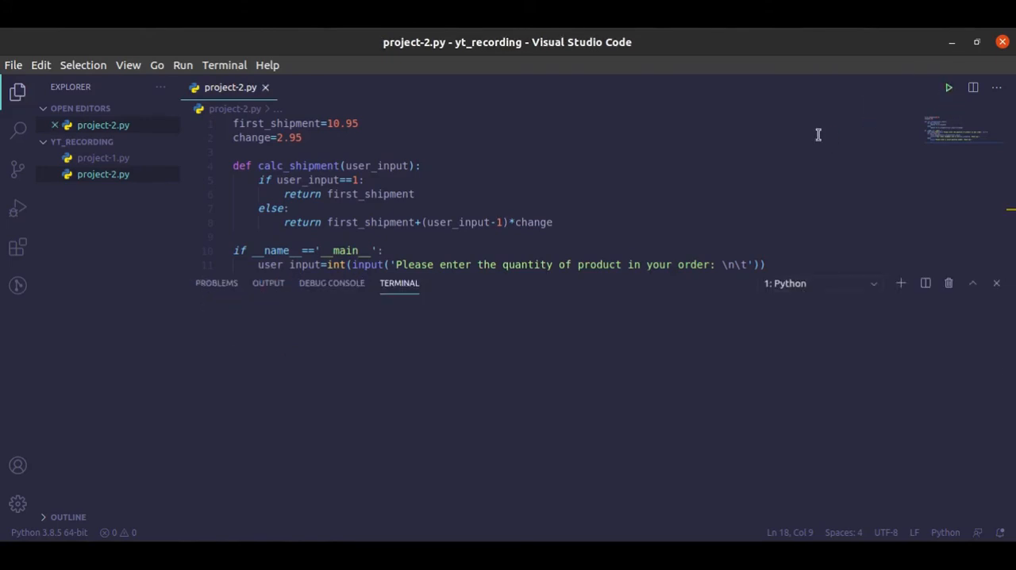
# Step: Run the script twice, entering 10 (cost $37.5) and then 0 (valid-quantity message)
pyautogui.click(948, 88)
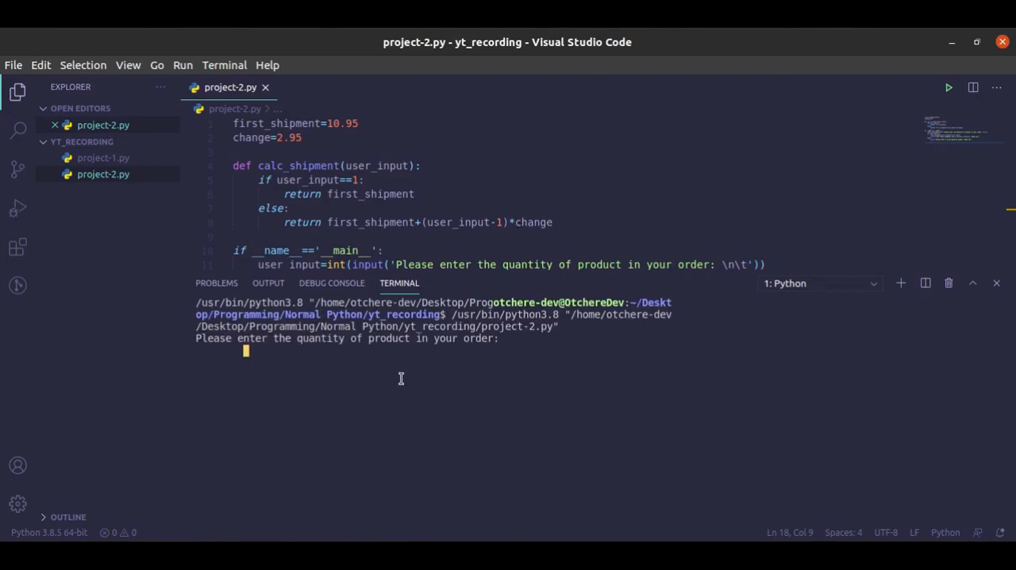
pyautogui.write('10')
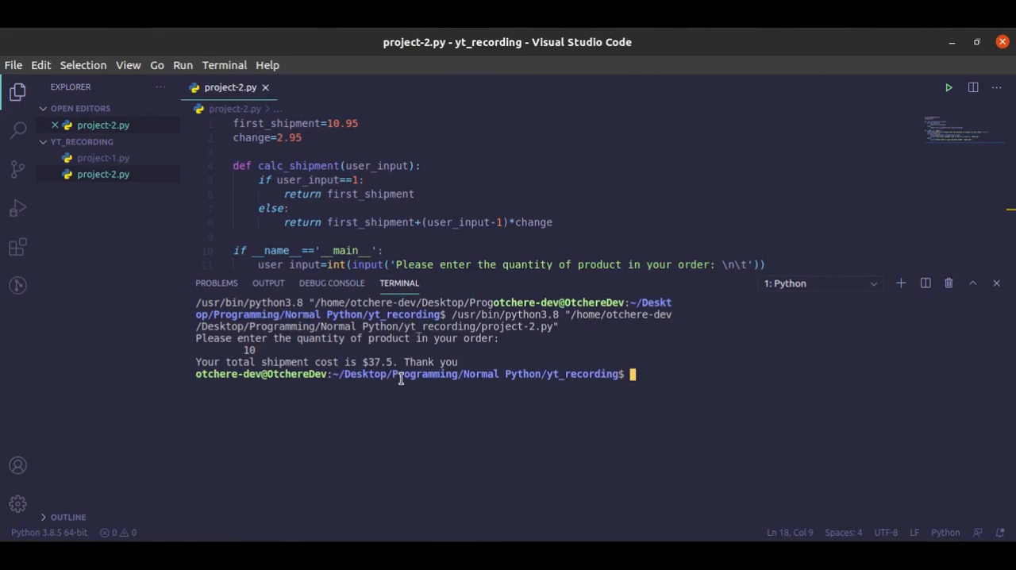
pyautogui.click(948, 87)
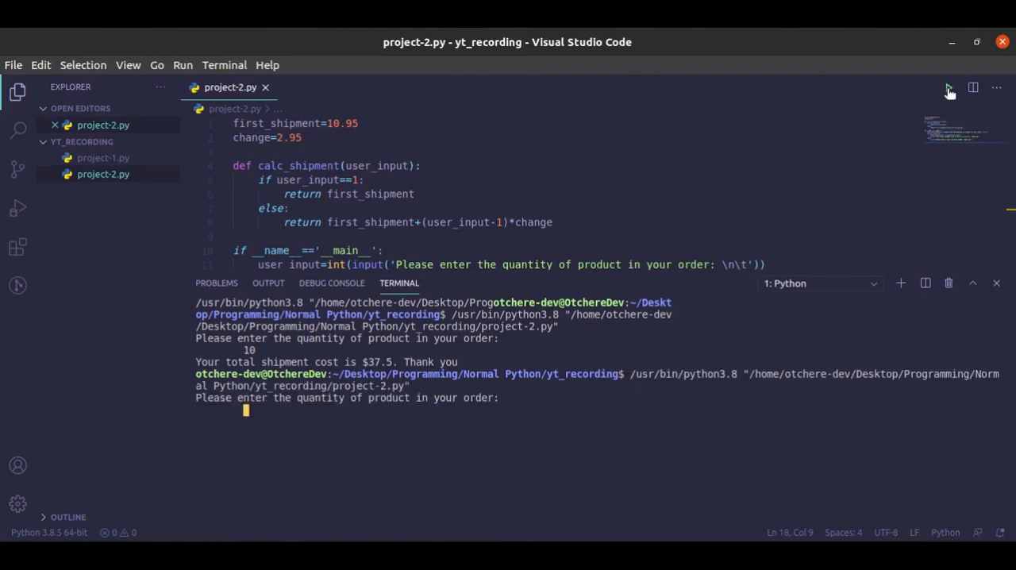
pyautogui.write('0')
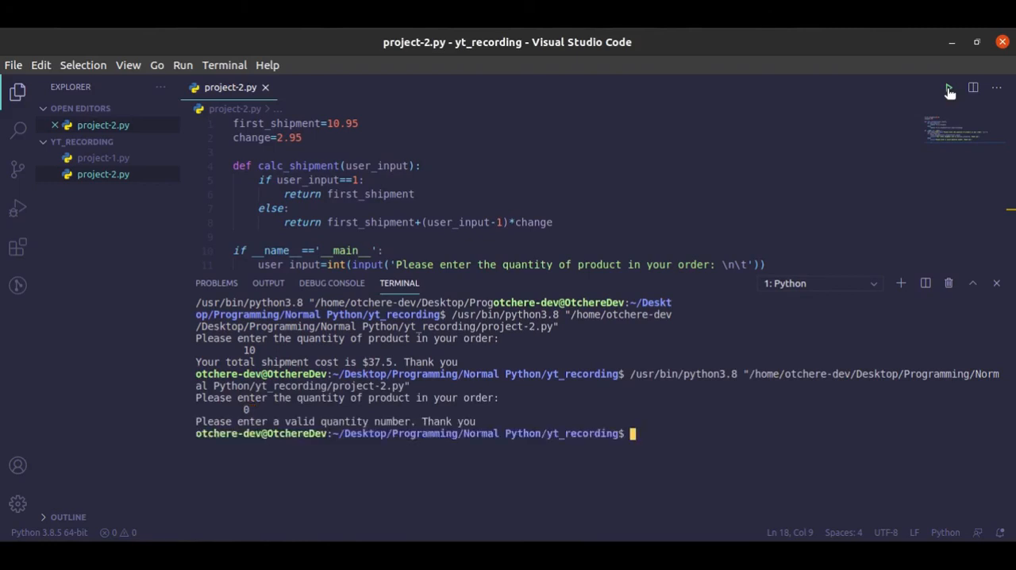
pyautogui.moveTo(902, 118)
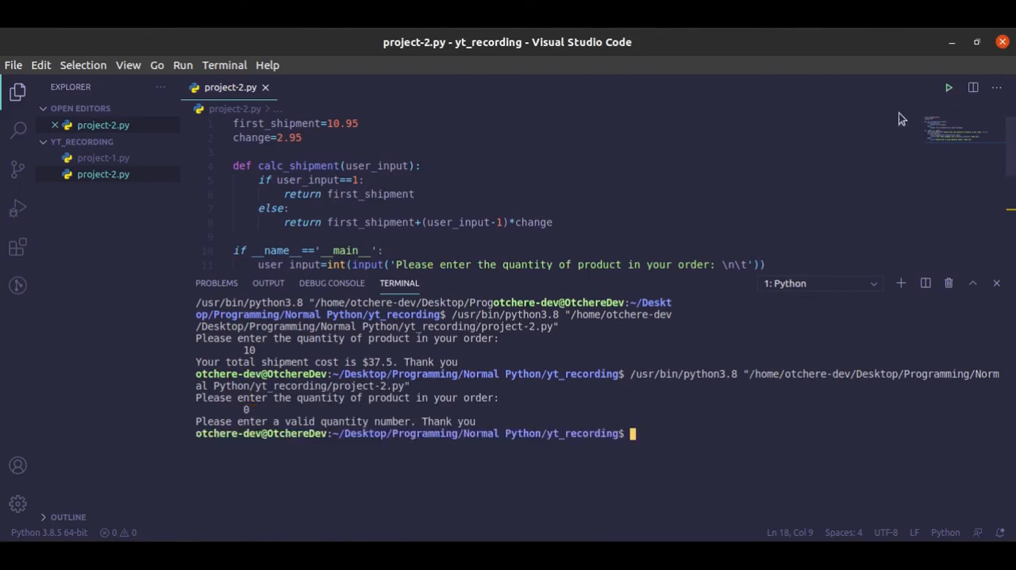
pyautogui.moveTo(1007, 262)
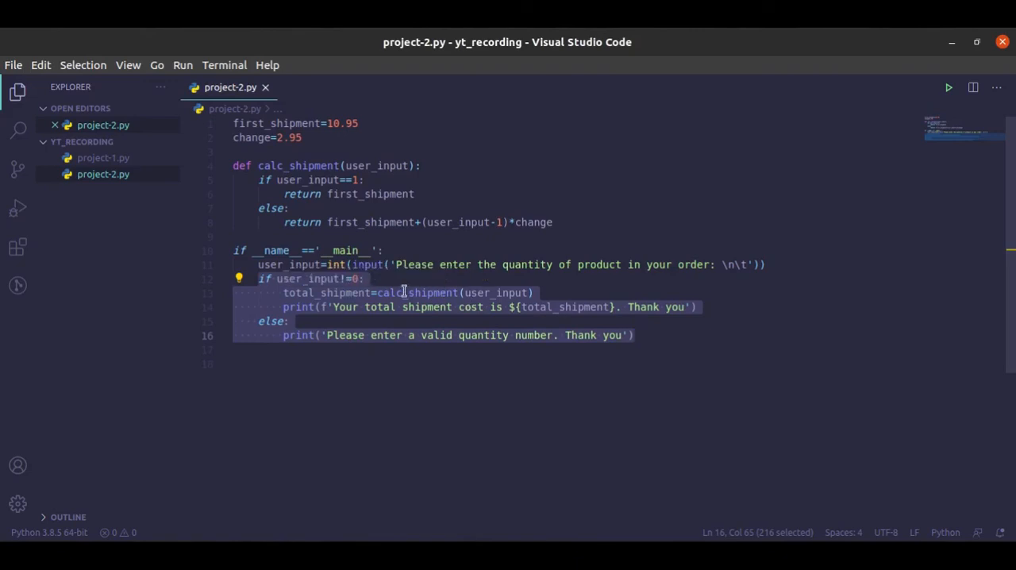
pyautogui.moveTo(428, 264)
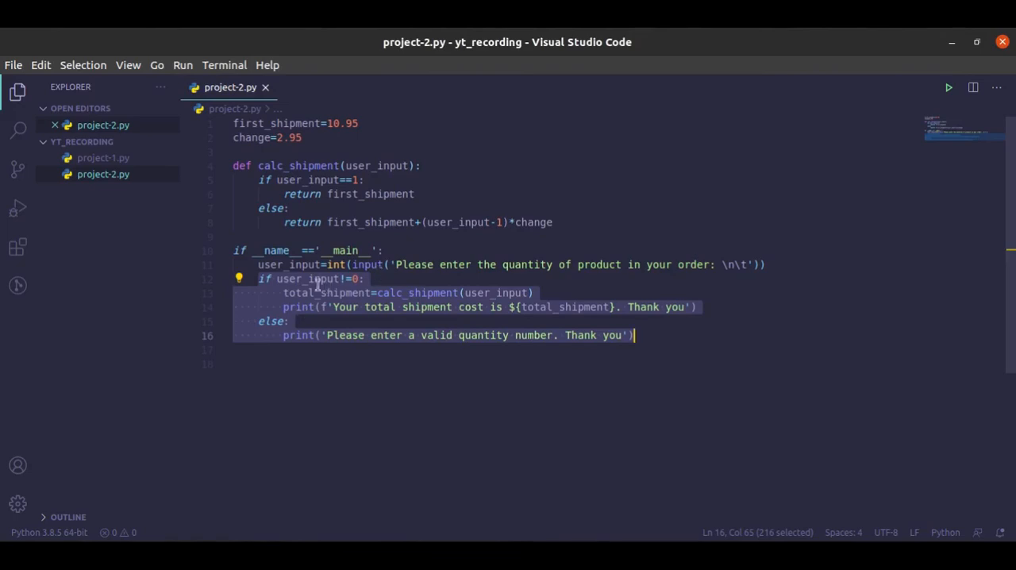
pyautogui.moveTo(676, 341)
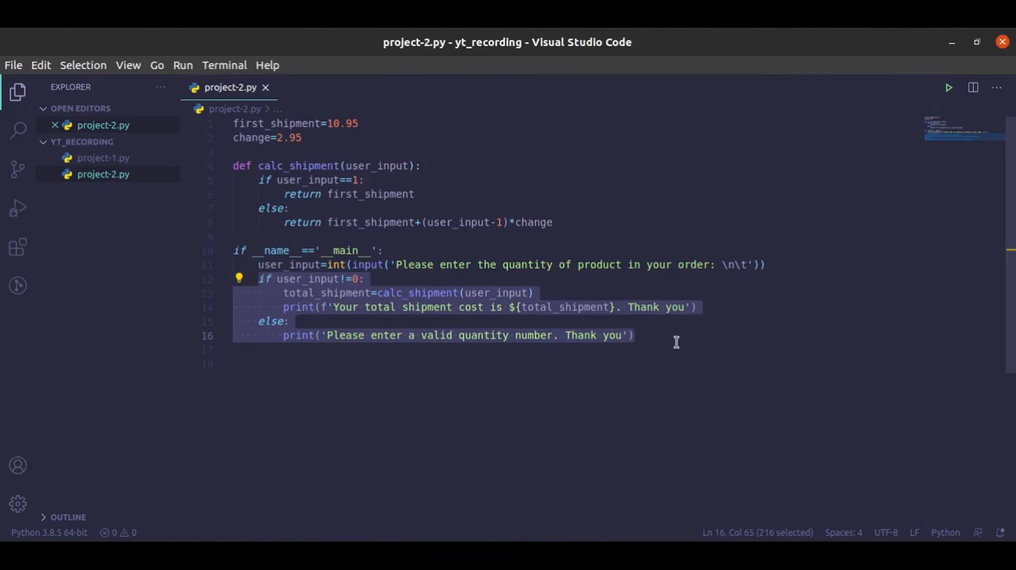